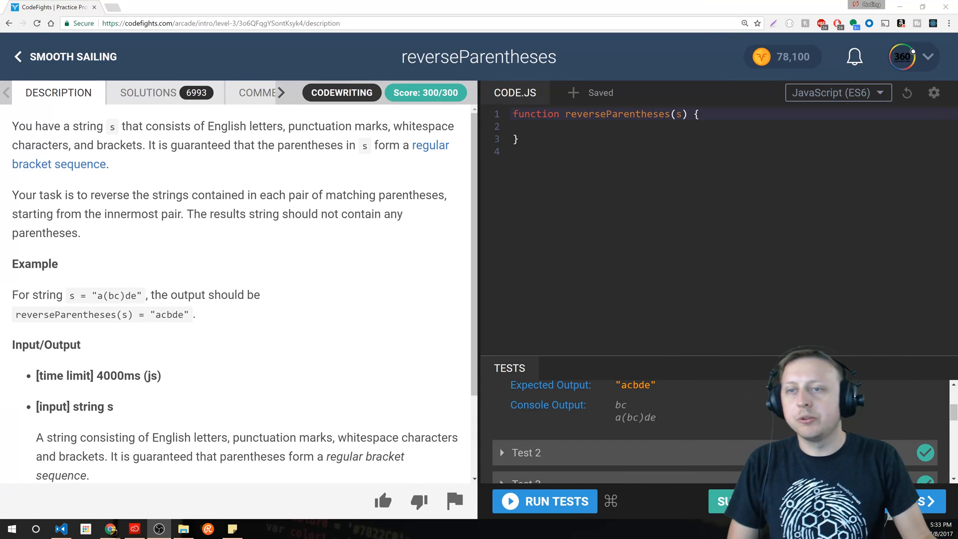
Go full screen and run the sample tests against the empty reverseParentheses stub
key("F11")
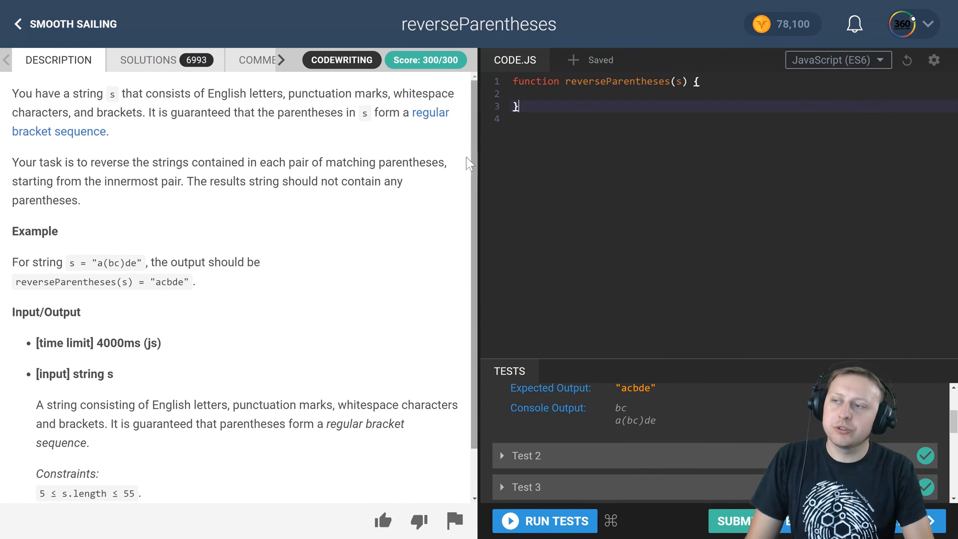
left_click(544, 521)
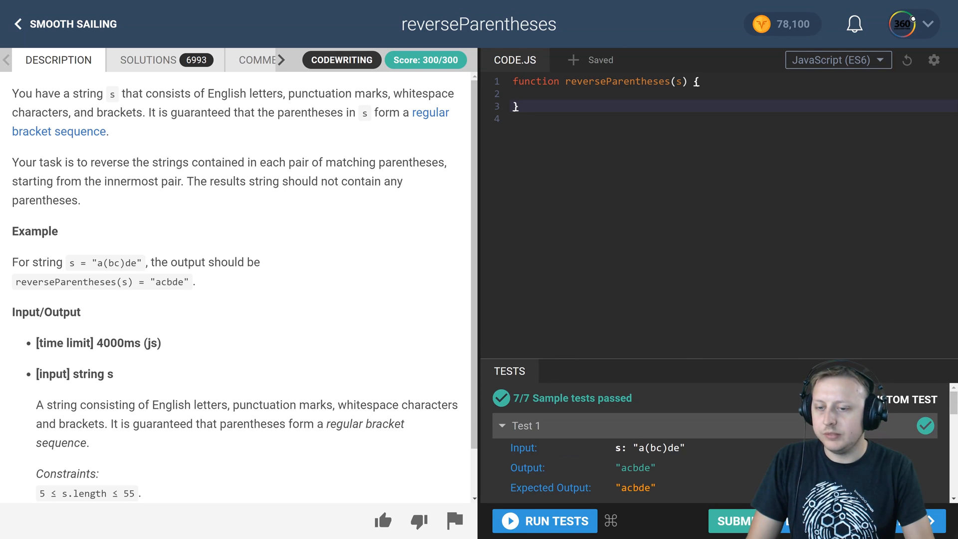
left_click(544, 521)
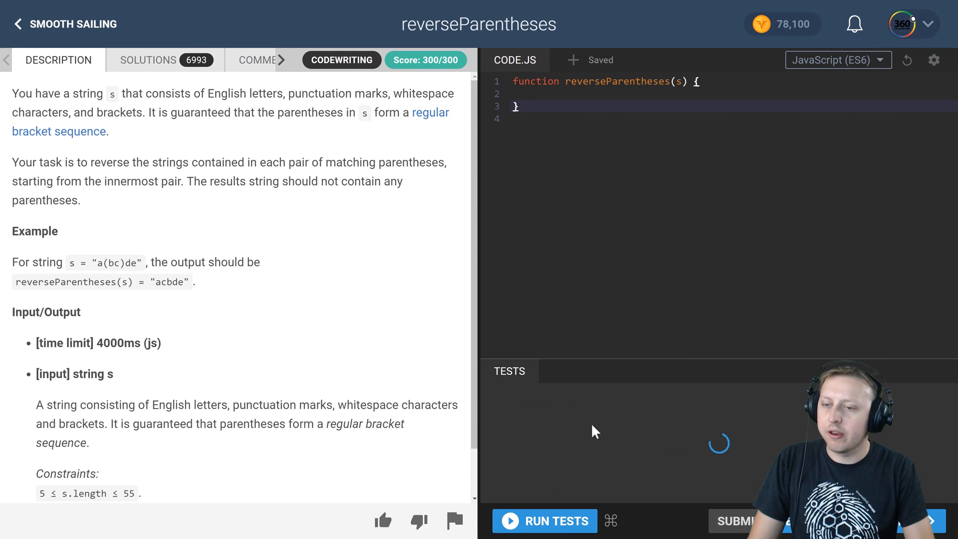
Scroll the results to see all 7 tests return null, including Test 3 'co(de(fight)s)'
left_click(544, 520)
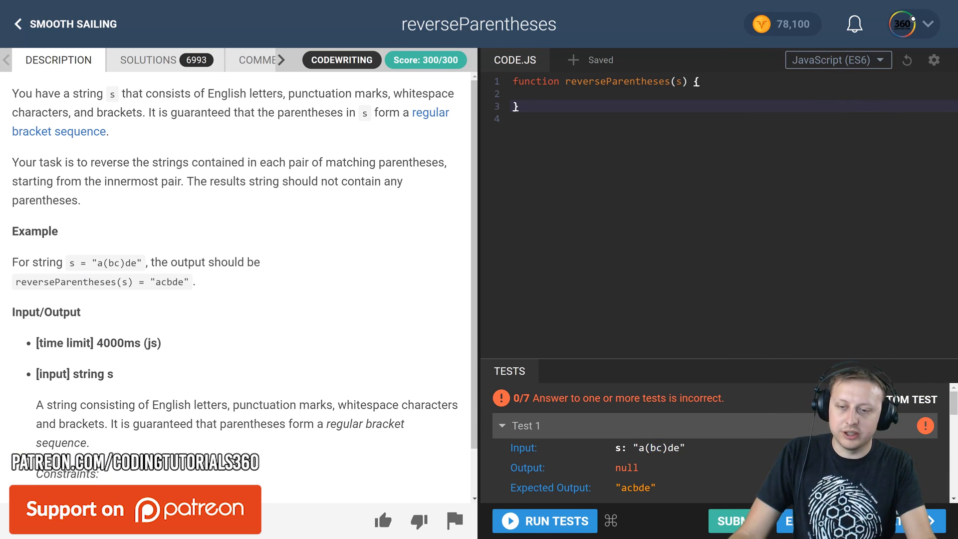
scroll("down", 3)
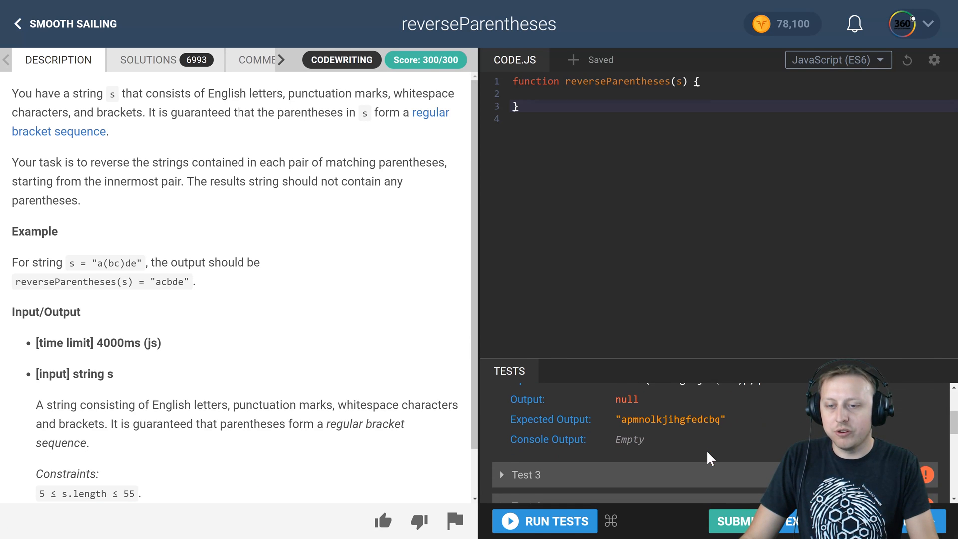
scroll("down", 3)
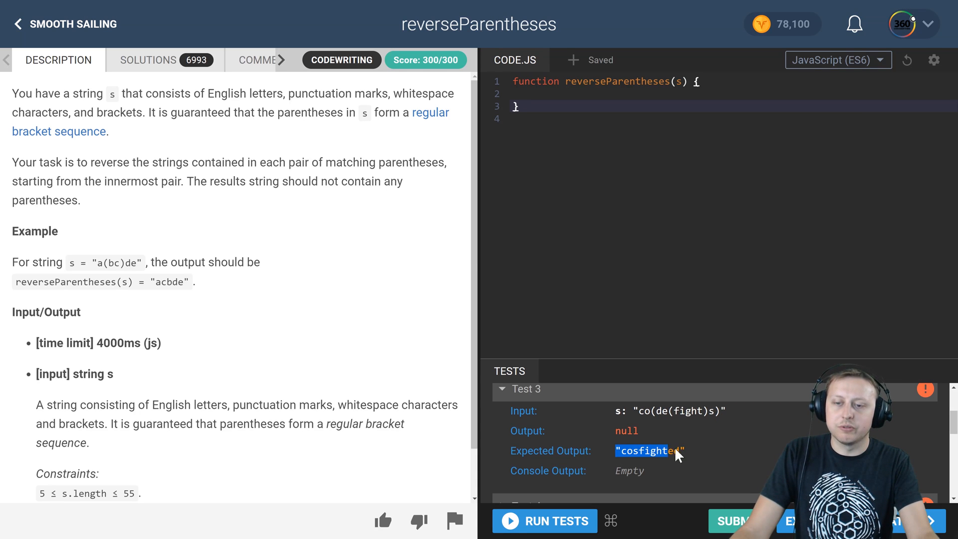
mouse_move(706, 425)
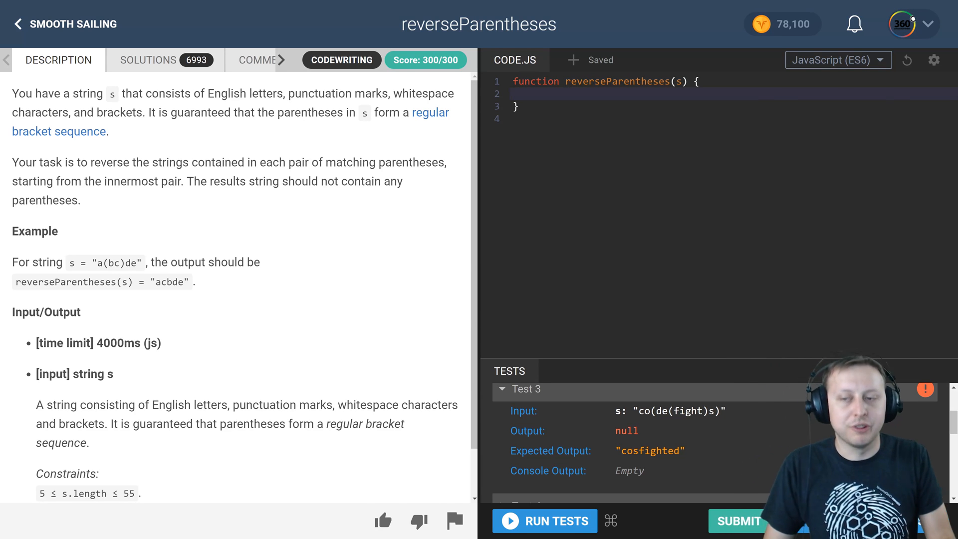
left_click(517, 94)
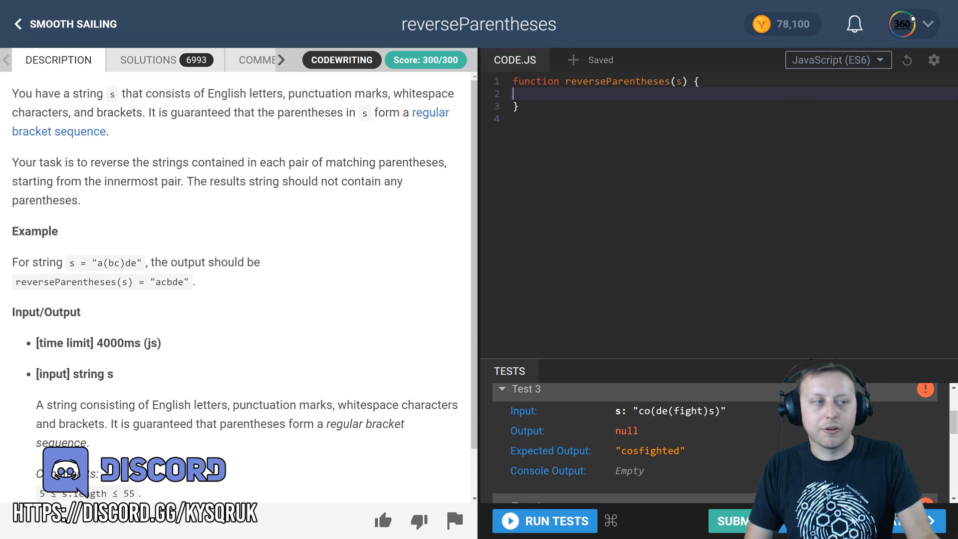
mouse_move(770, 171)
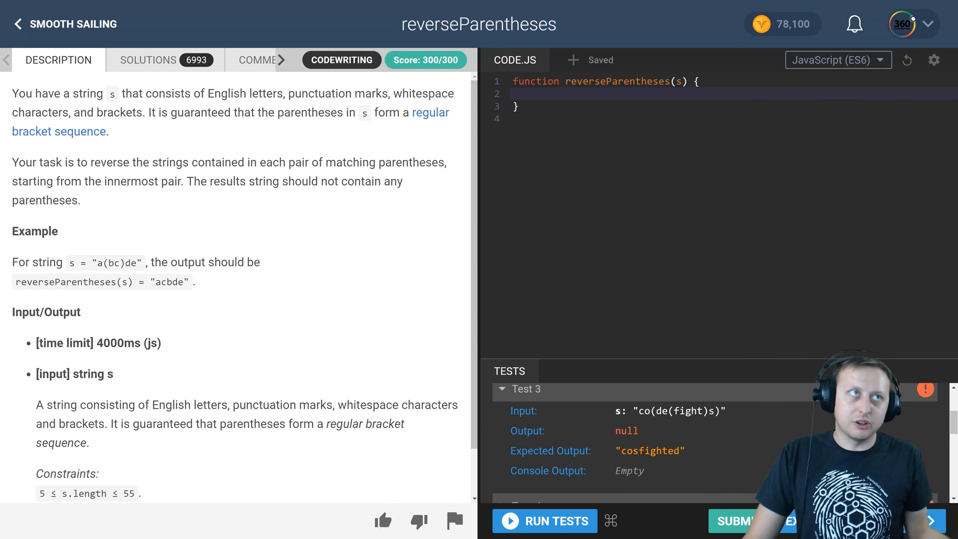
Add a blank line below reverseParentheses and write an empty reverse(s) function
left_click(517, 93)
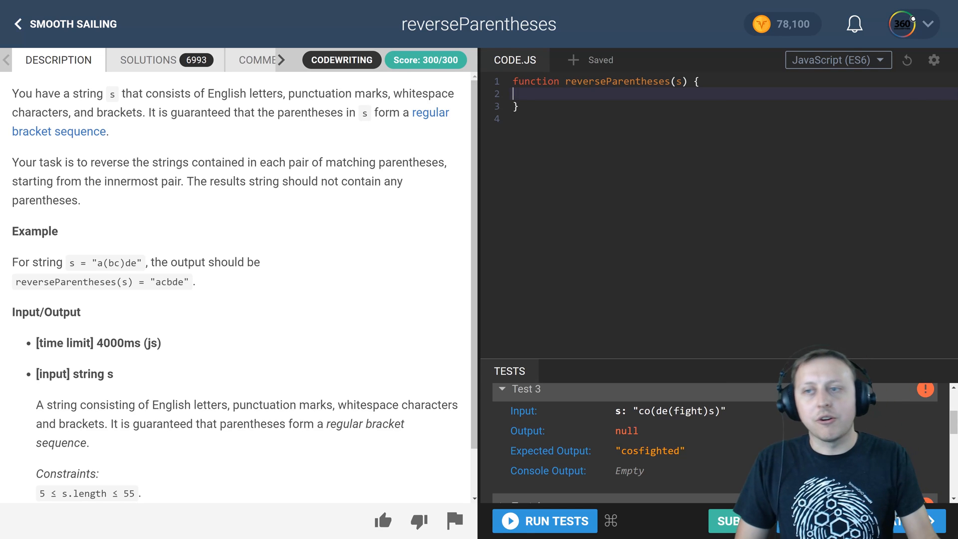
type("i")
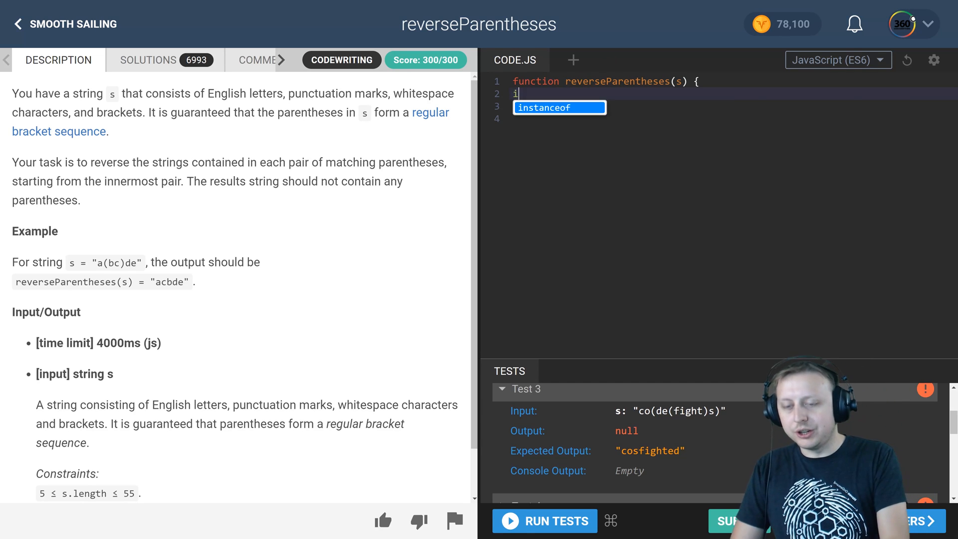
type("f")
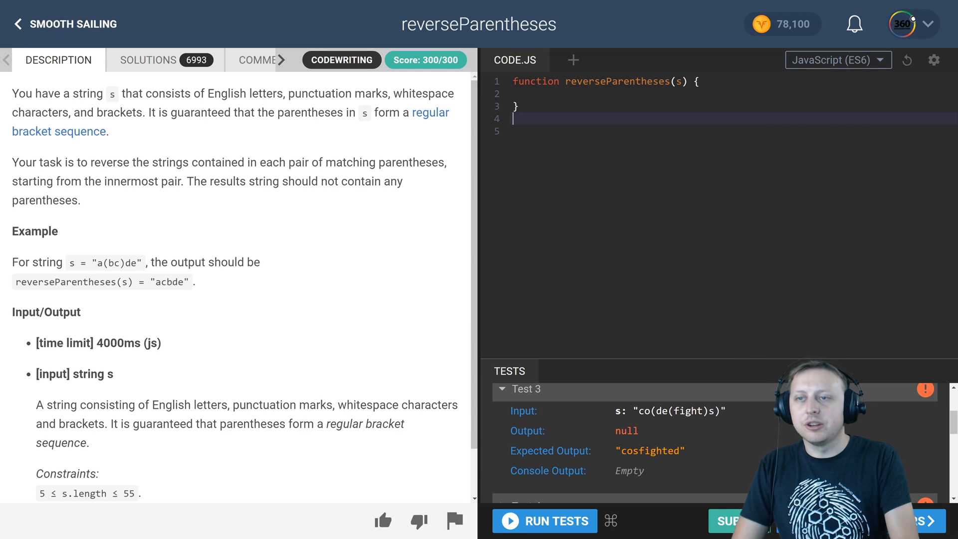
key("Enter")
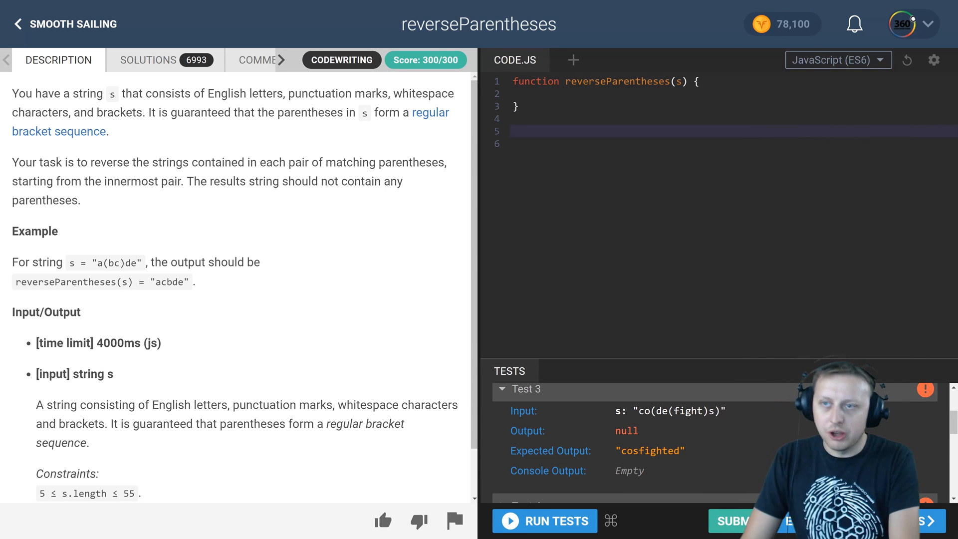
type("function reverse(s){")
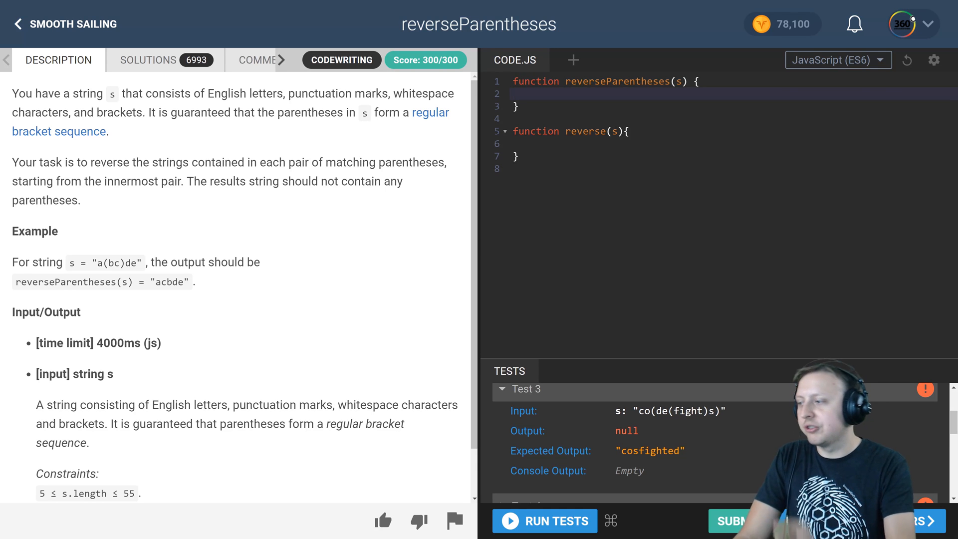
Add if(s.includes('(')) returning reverseParentheses(reverse()) inside the main function
left_click(519, 94)
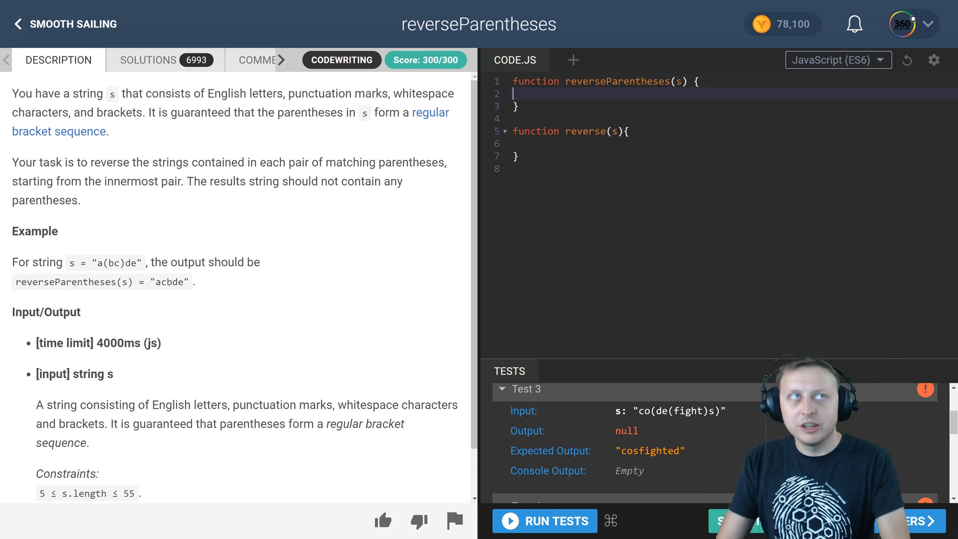
type("if(s)")
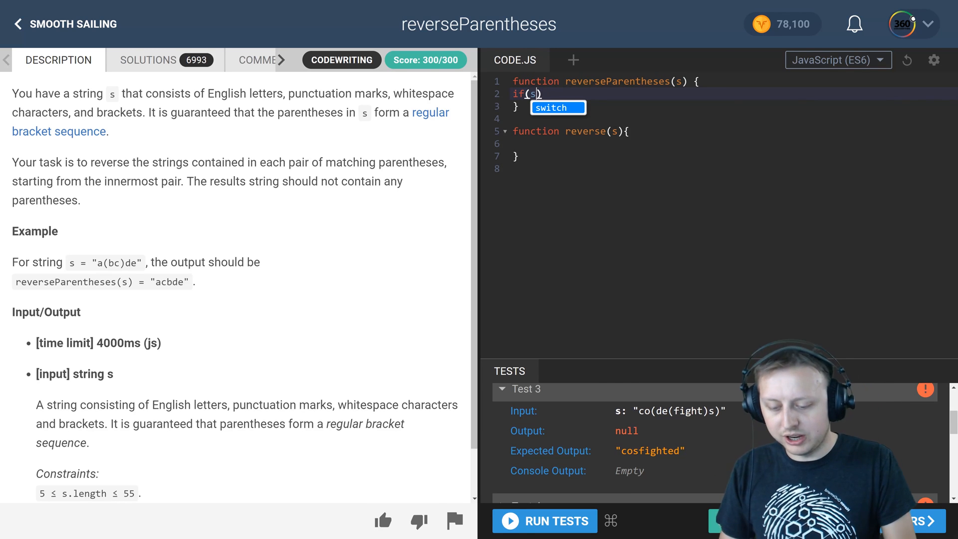
type(".in")
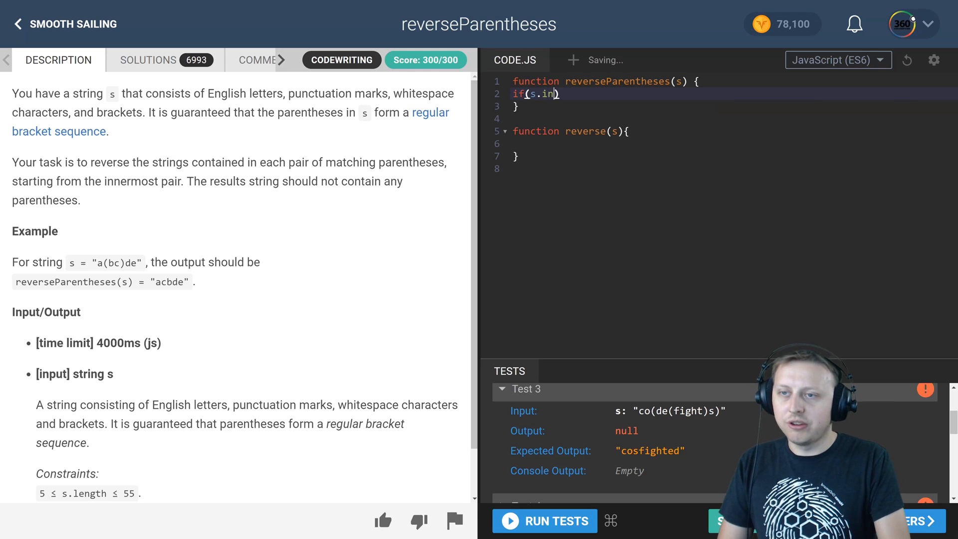
type("cludes()")
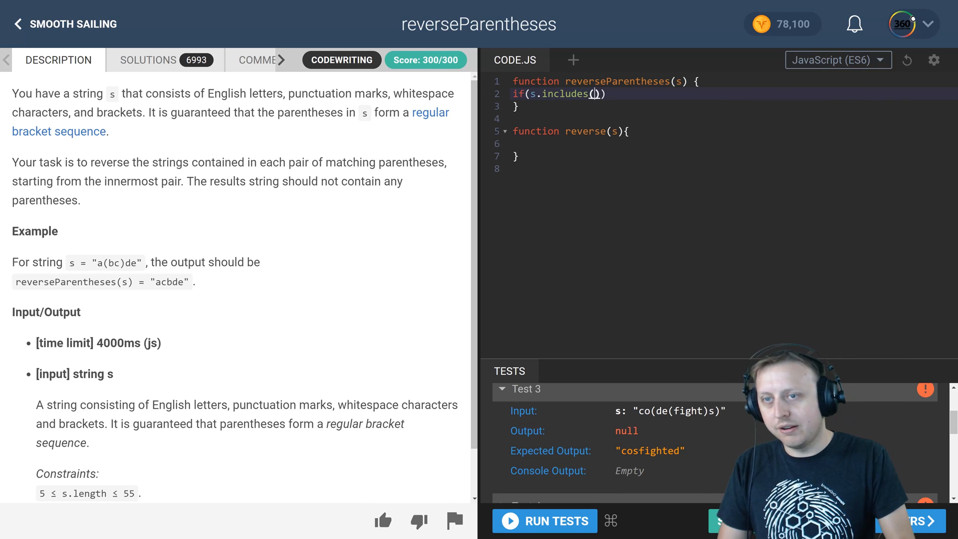
type("'")
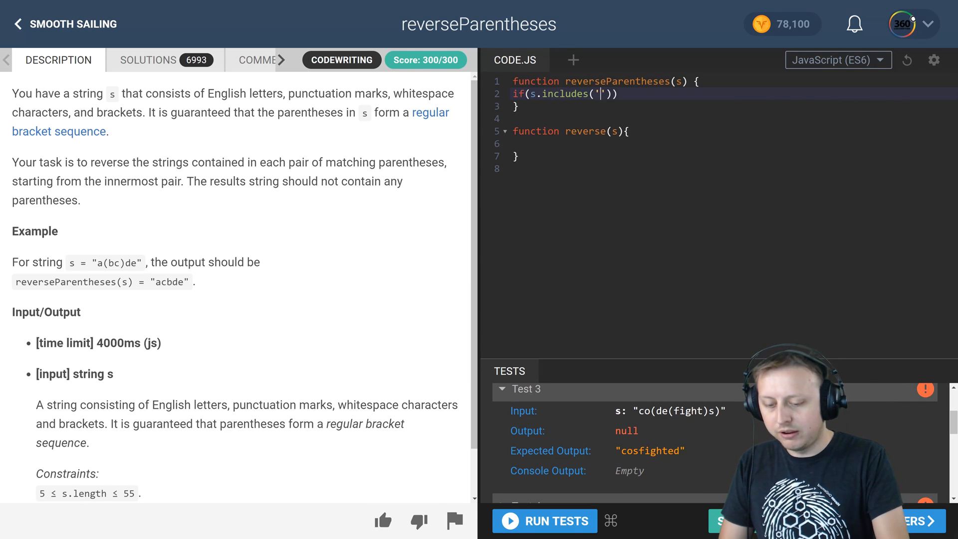
type("()")
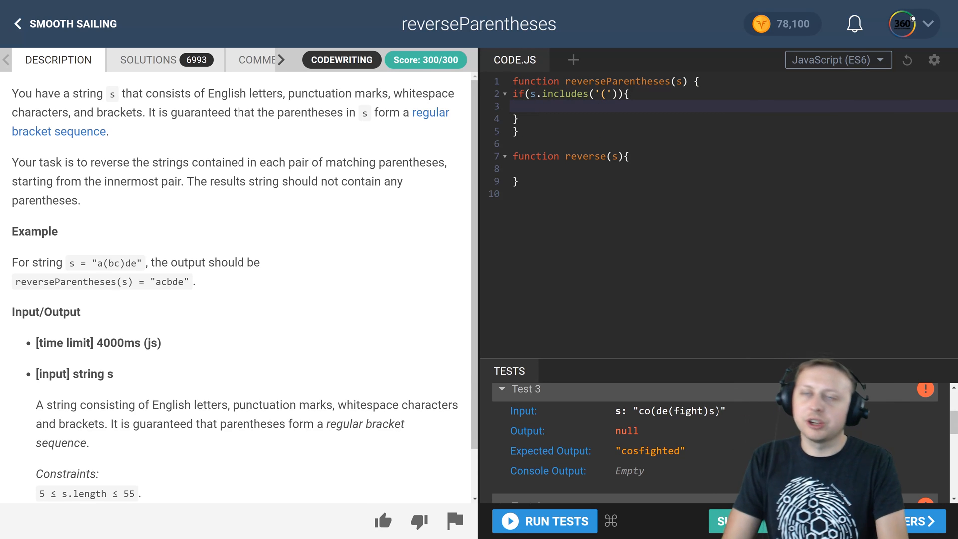
type("return")
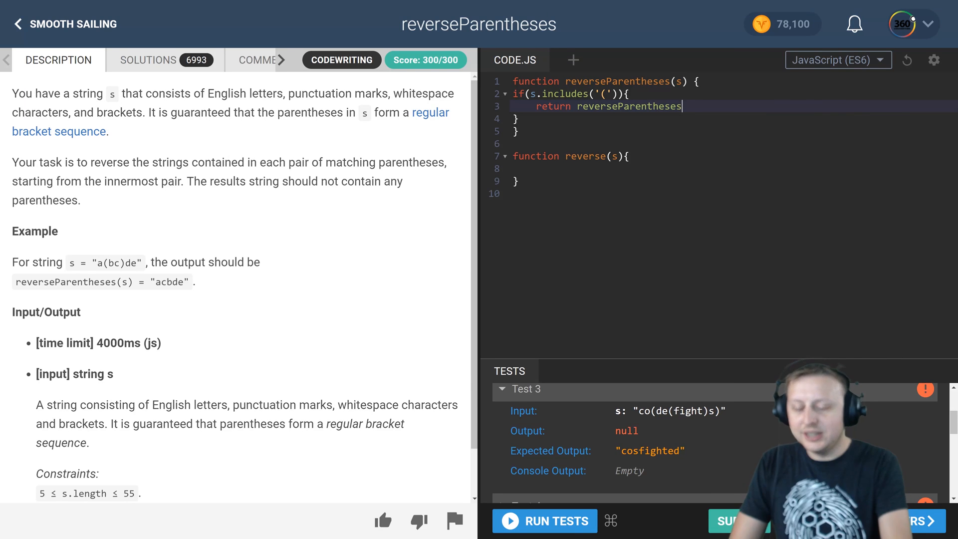
type("rev)")
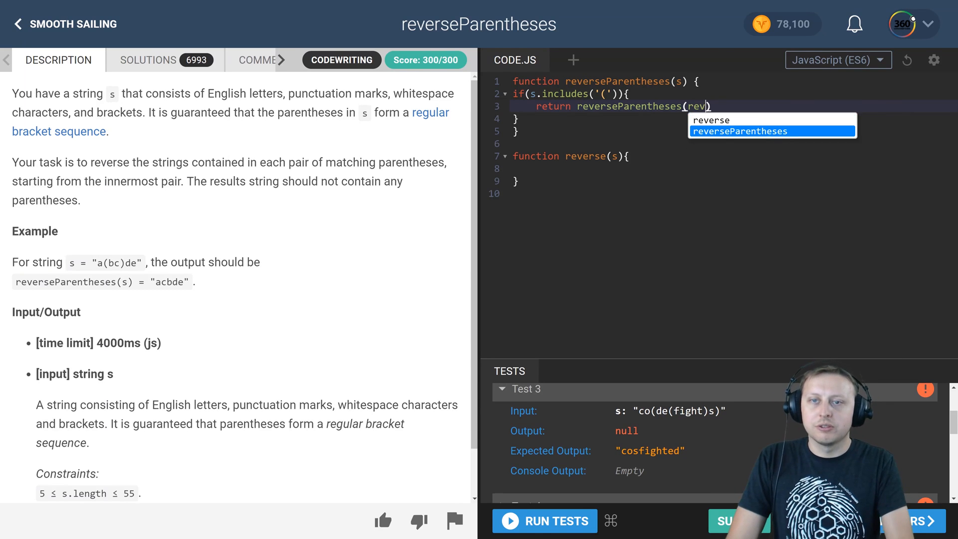
left_click(711, 120)
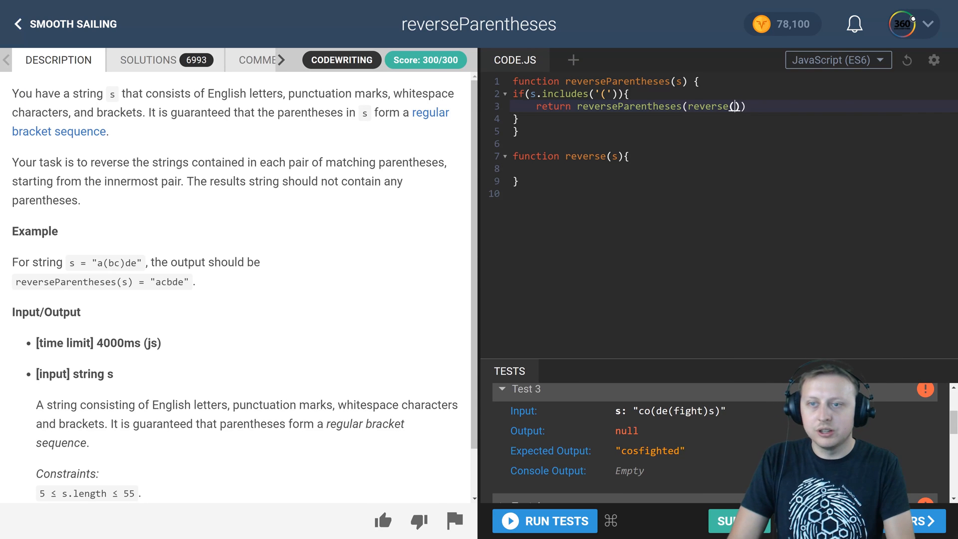
left_click(610, 156)
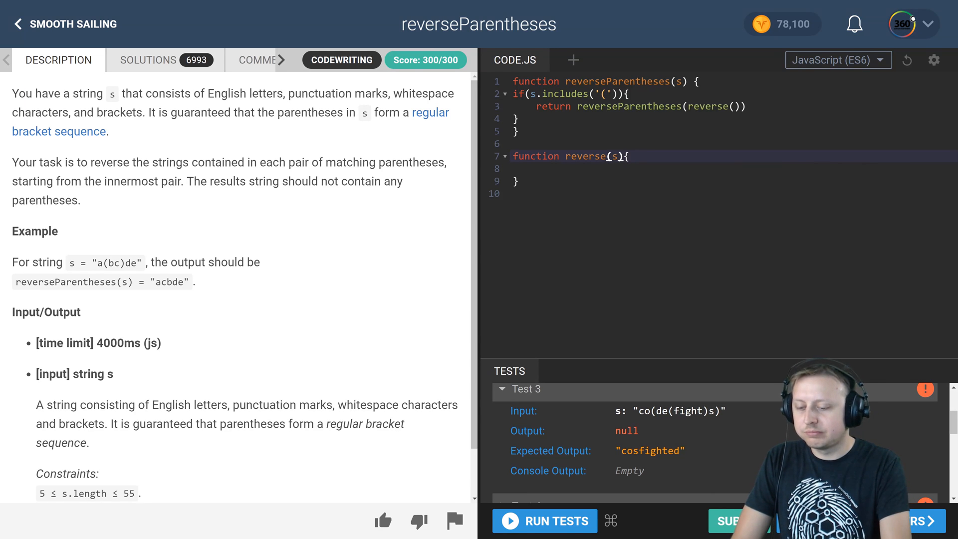
Rename the helper to reverseRecur and return reverseParentheses(reverseRecur(s)); on line 3
type("P")
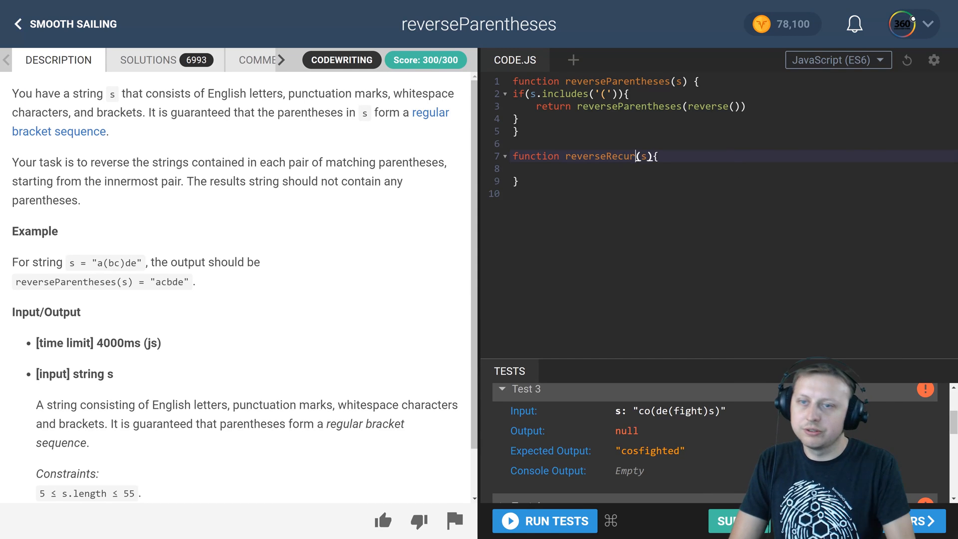
left_click(519, 119)
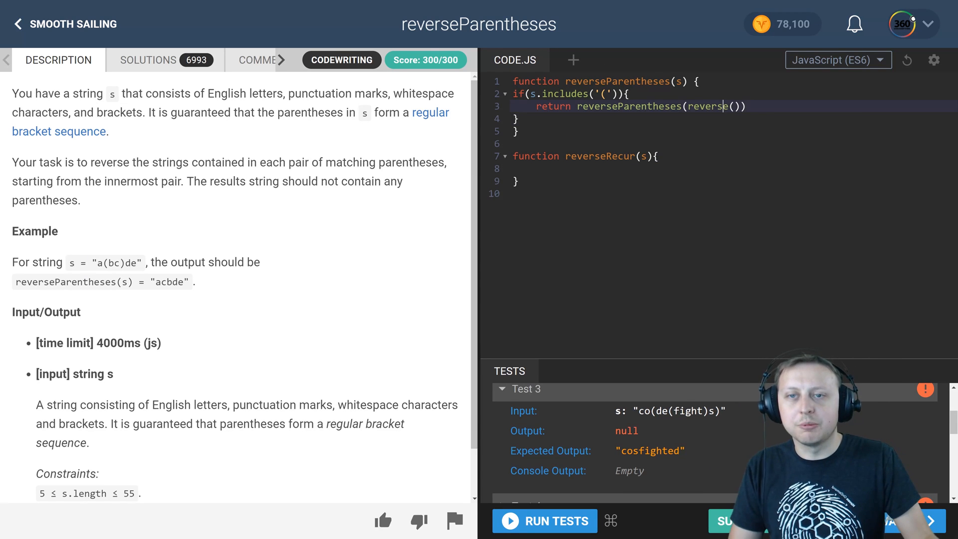
type("R")
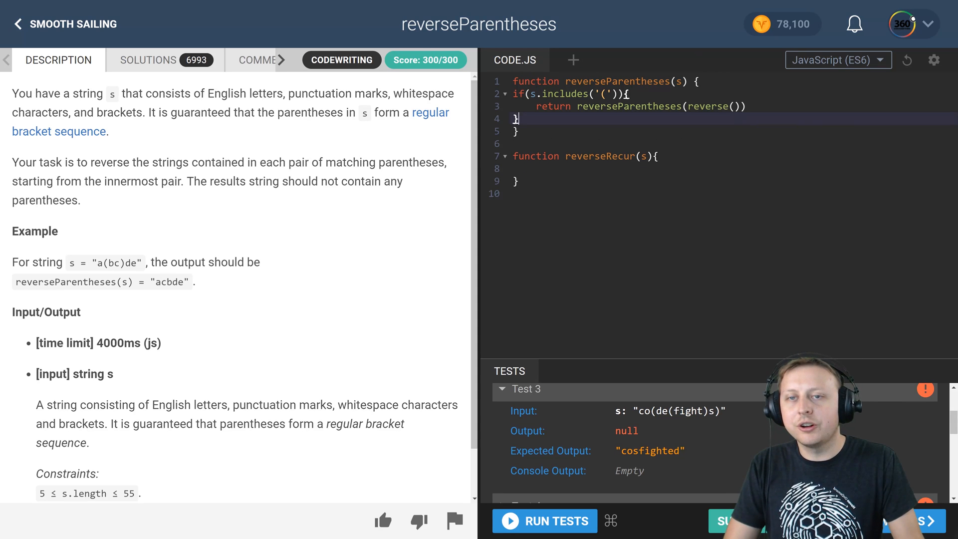
type("reverseRecur")
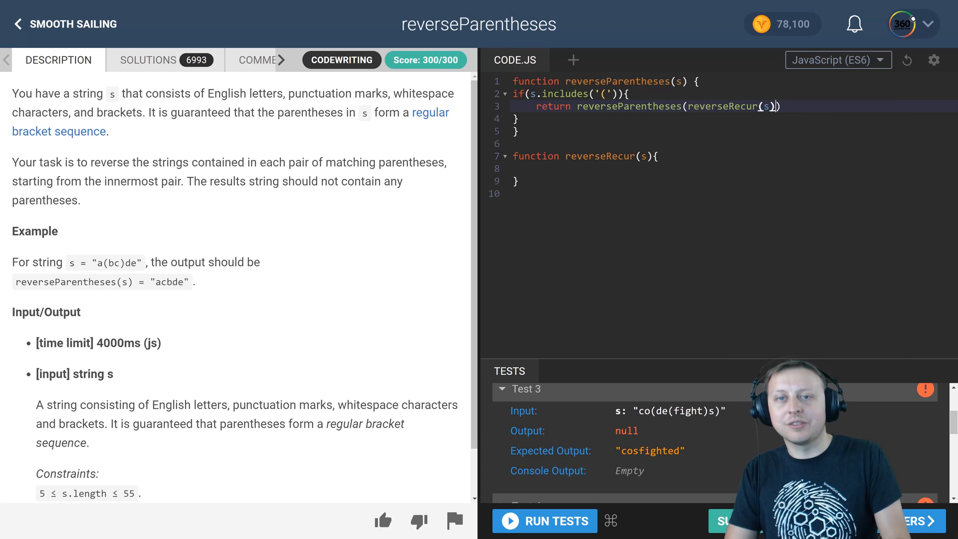
type(";")
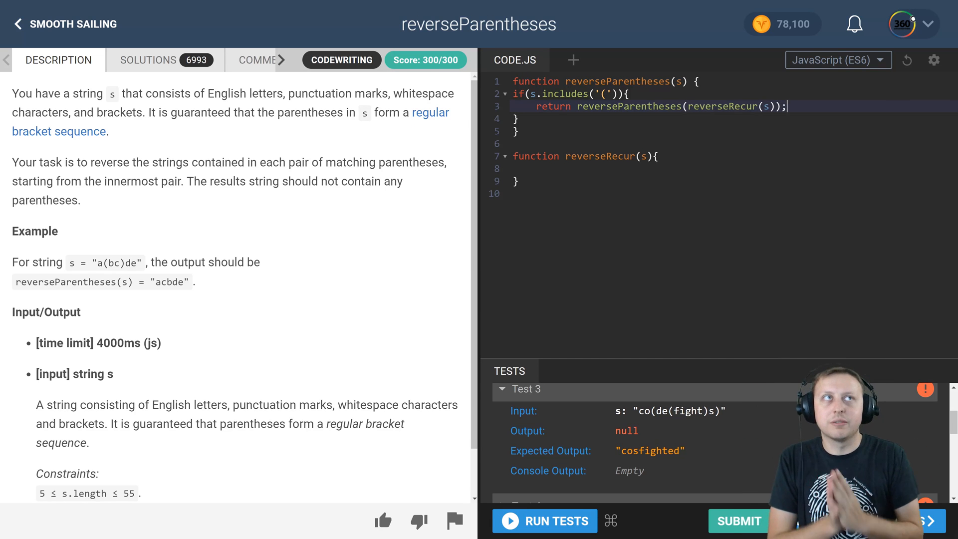
Add return s; after the if block, removing the temporary else keyword
type("else{")
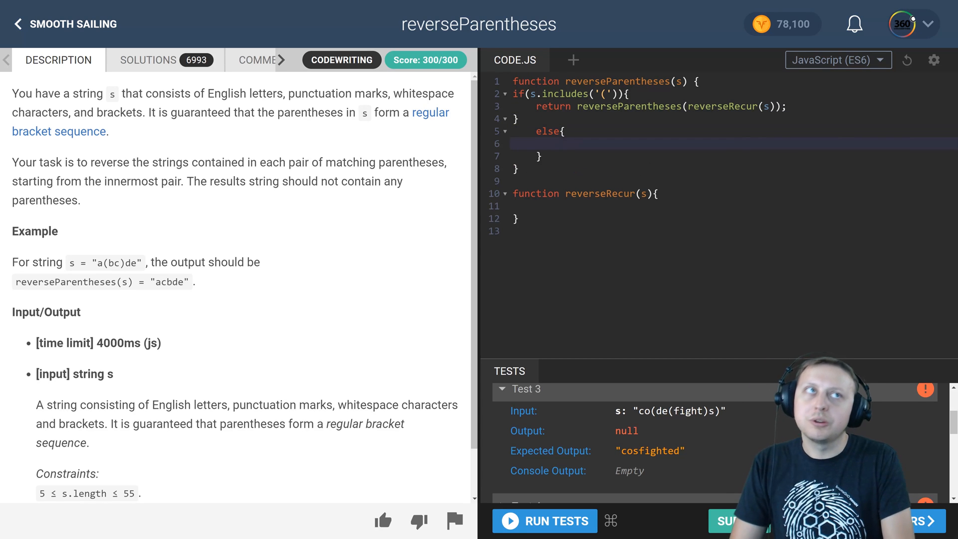
type("return")
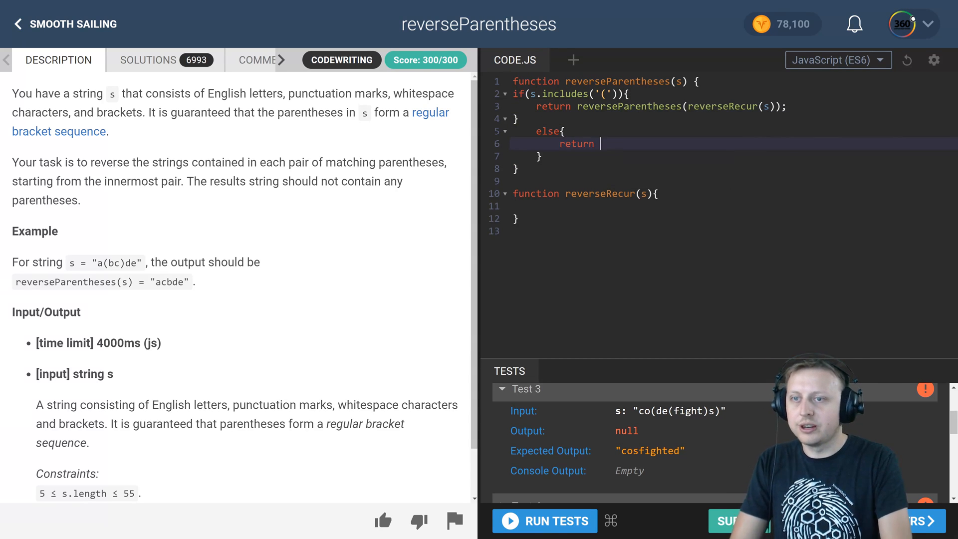
type("s")
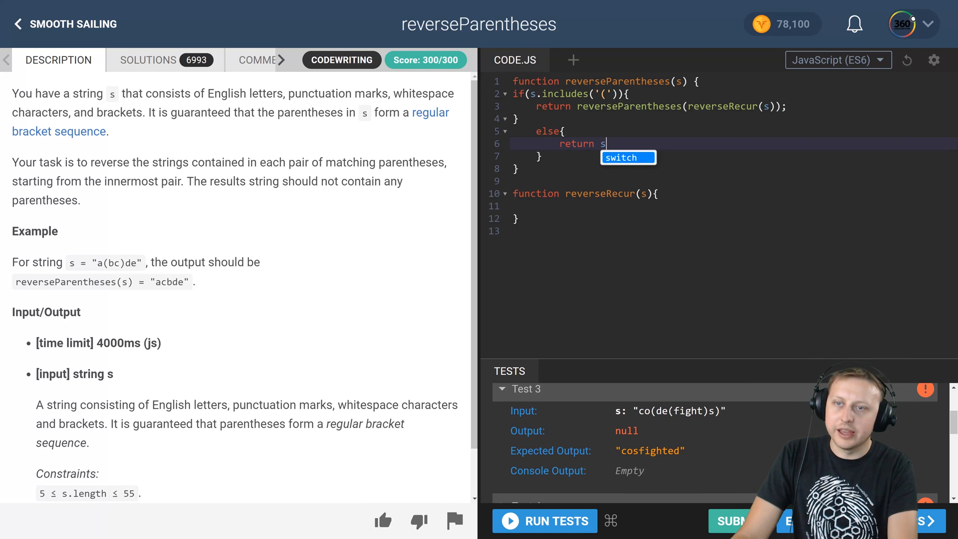
type(";")
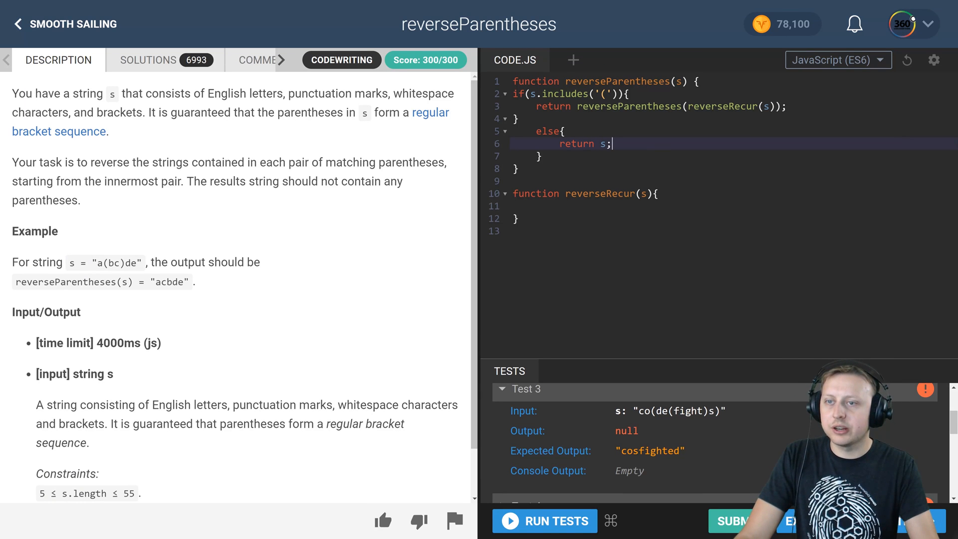
double_click(547, 131)
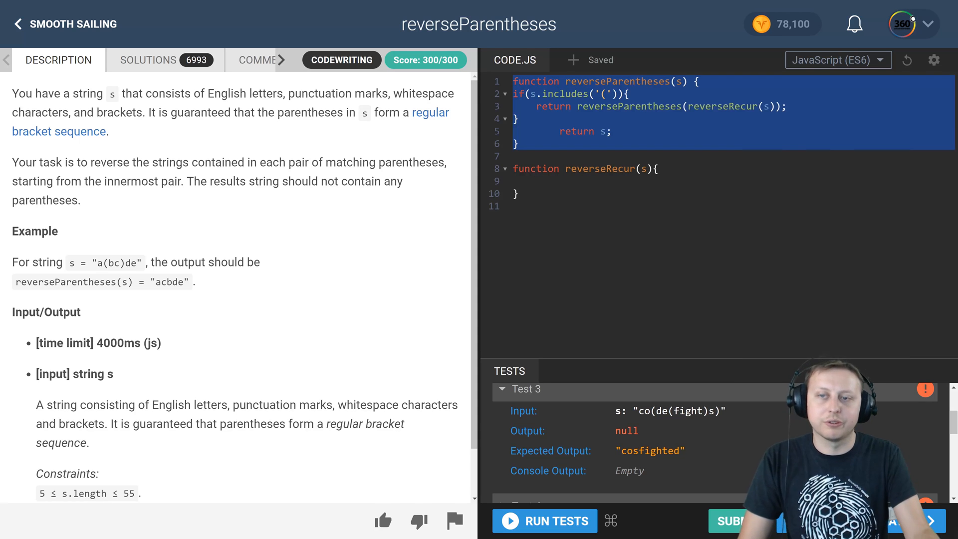
Declare var regexp = /\(([^()]*)\)/i; inside reverseRecur
left_click(550, 181)
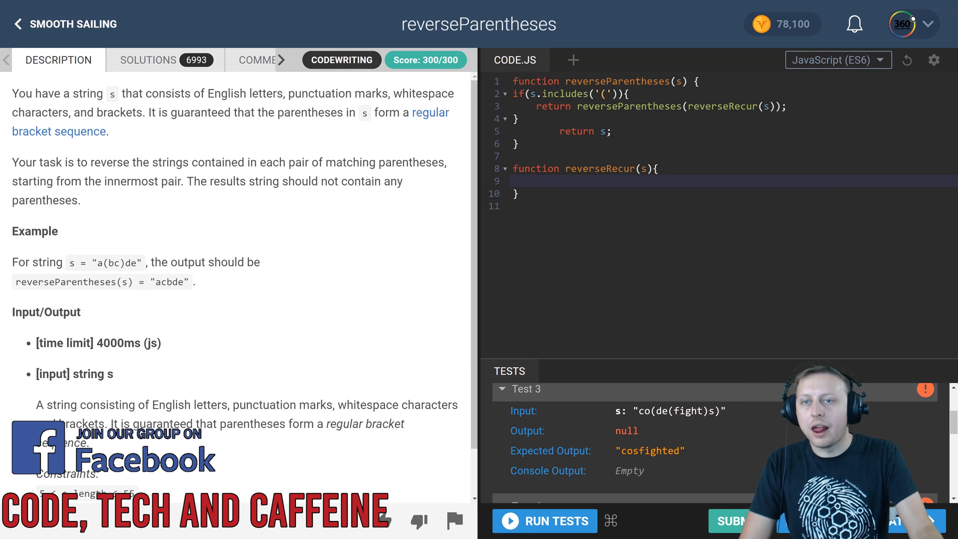
type("var regexp = /\\(([^()]*)\\)/i;")
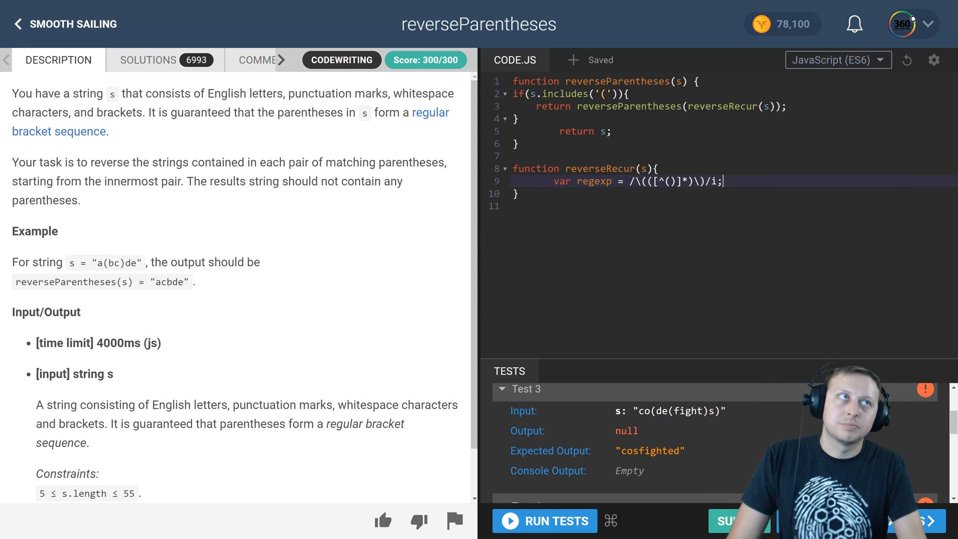
key("Enter")
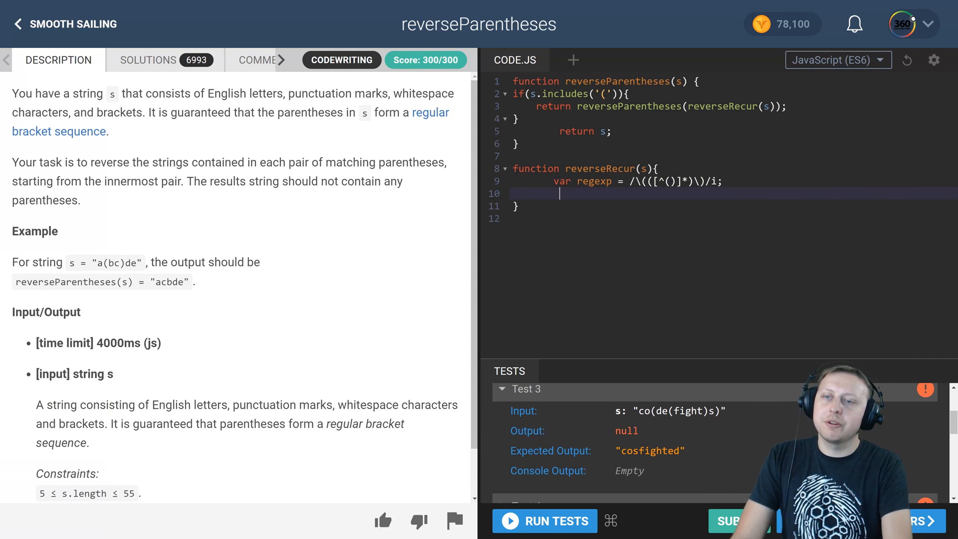
Set var subStr = regexp.exec(s)[1]; on the next line and save
type("var")
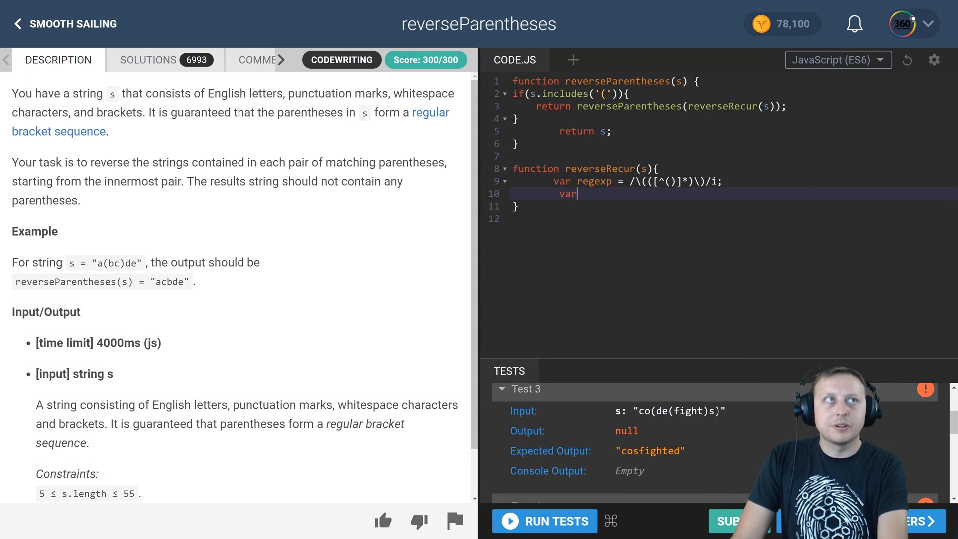
type("sub")
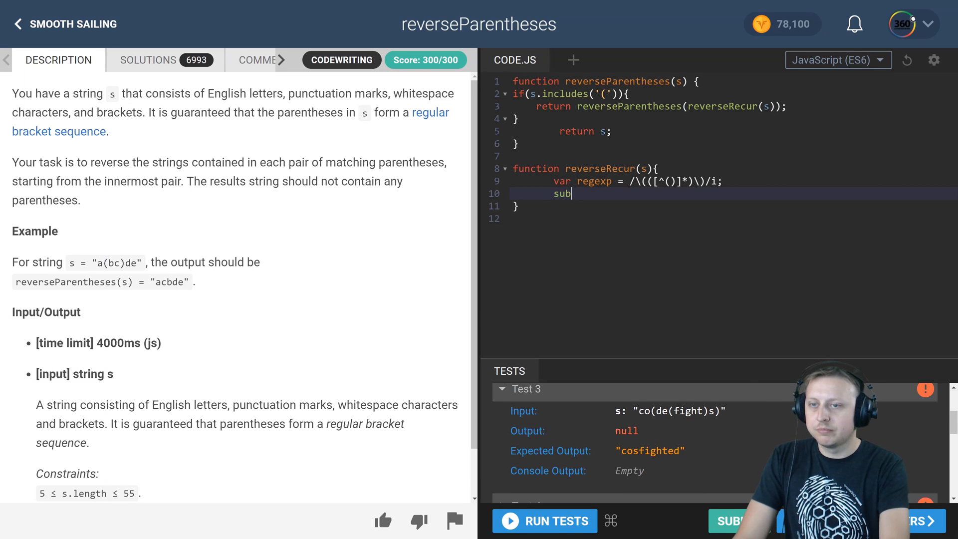
key("Backspace")
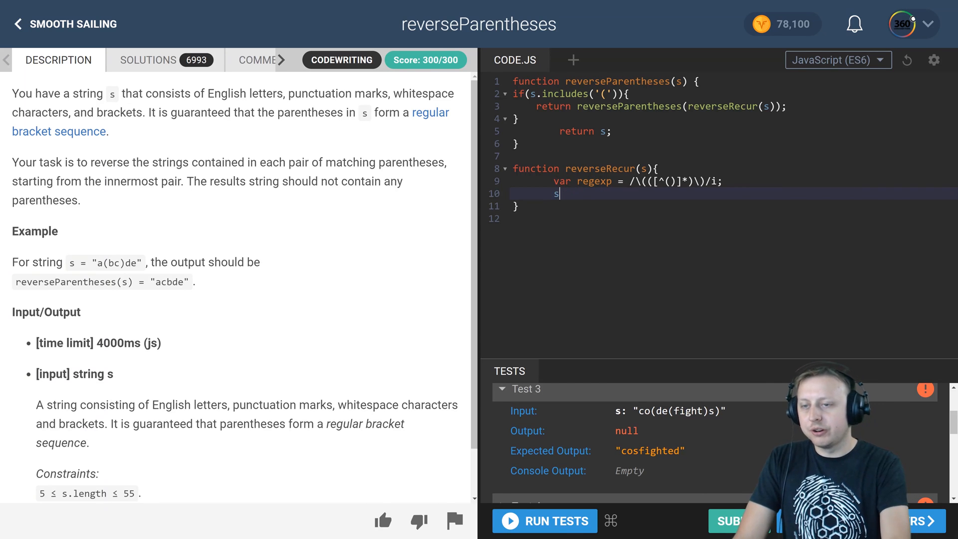
type("ar")
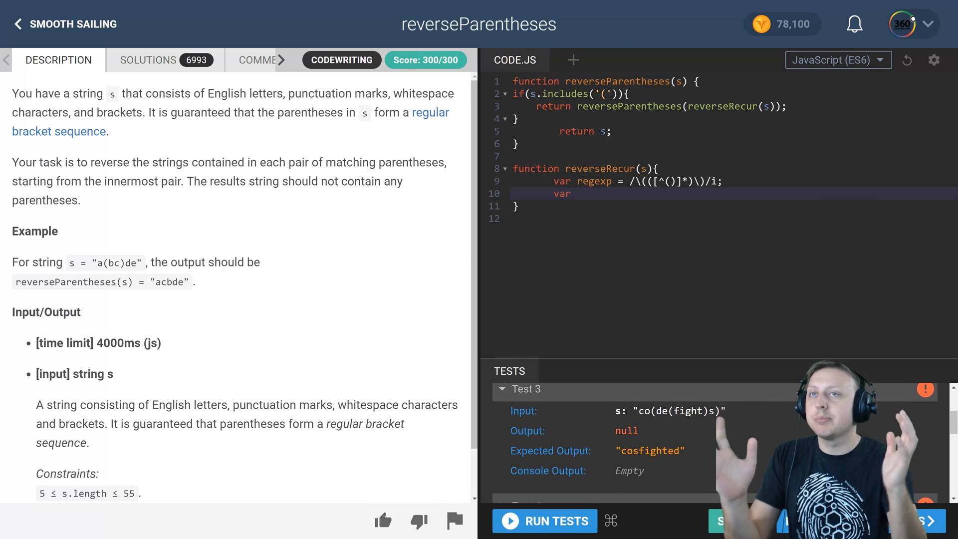
key("ctrl+s")
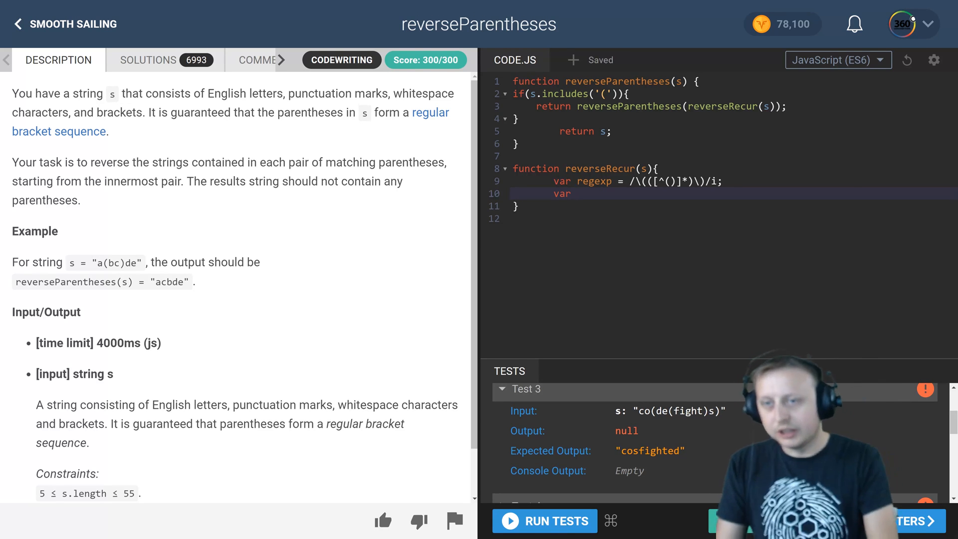
type("subst")
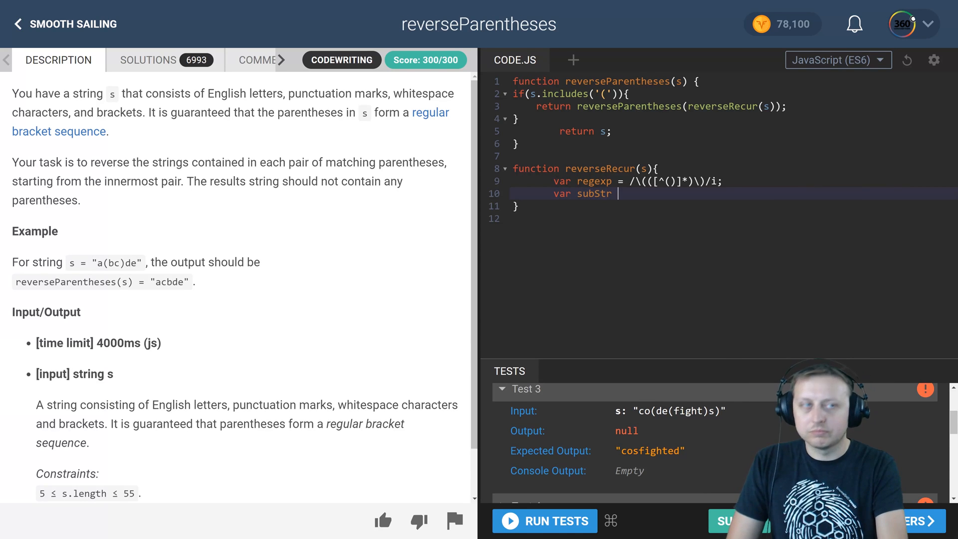
type("= regexp")
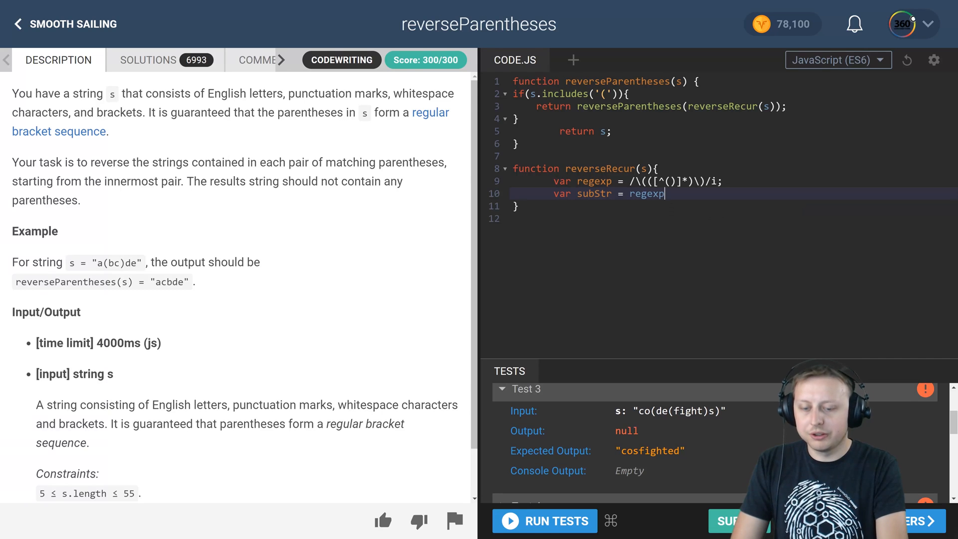
type(".exec()")
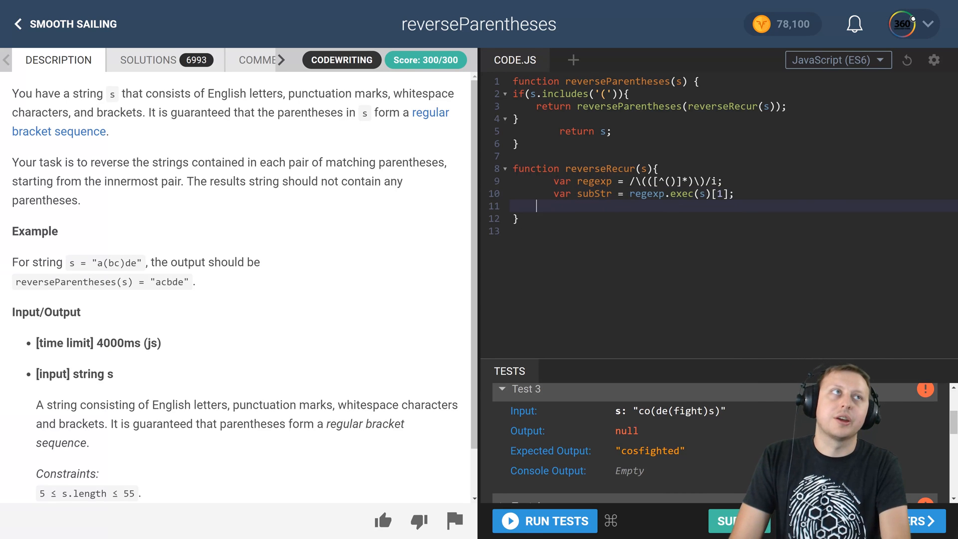
type("con")
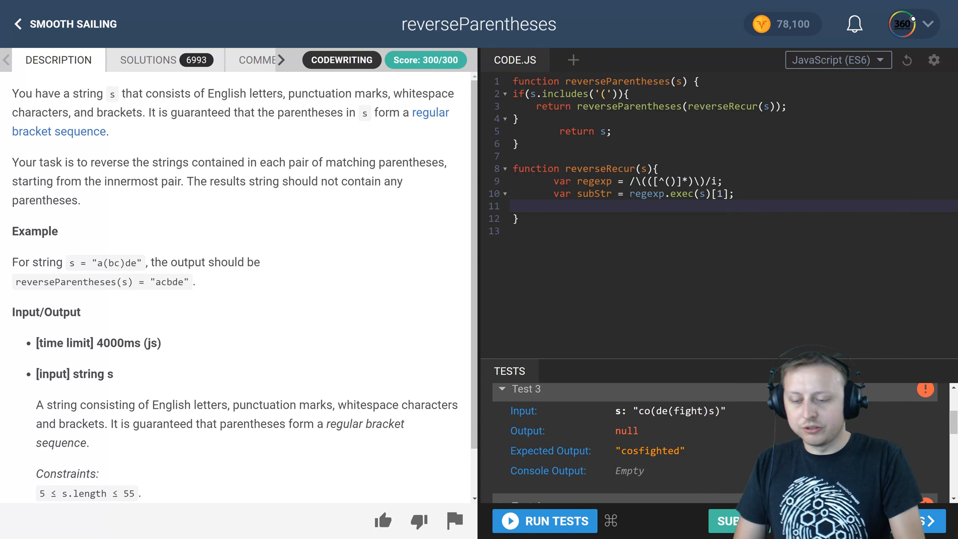
Log subStr to the console in reverseRecur
type("console.log(")
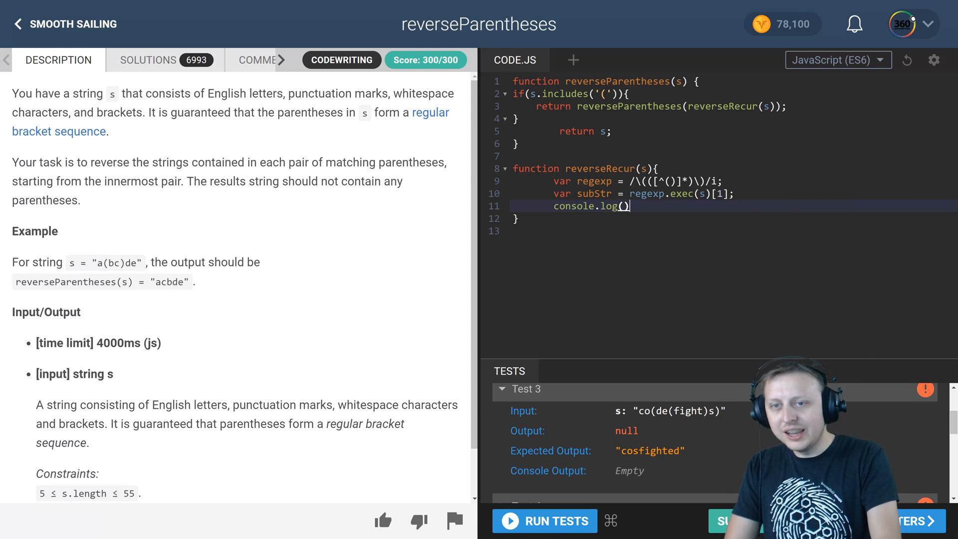
type("subStr")
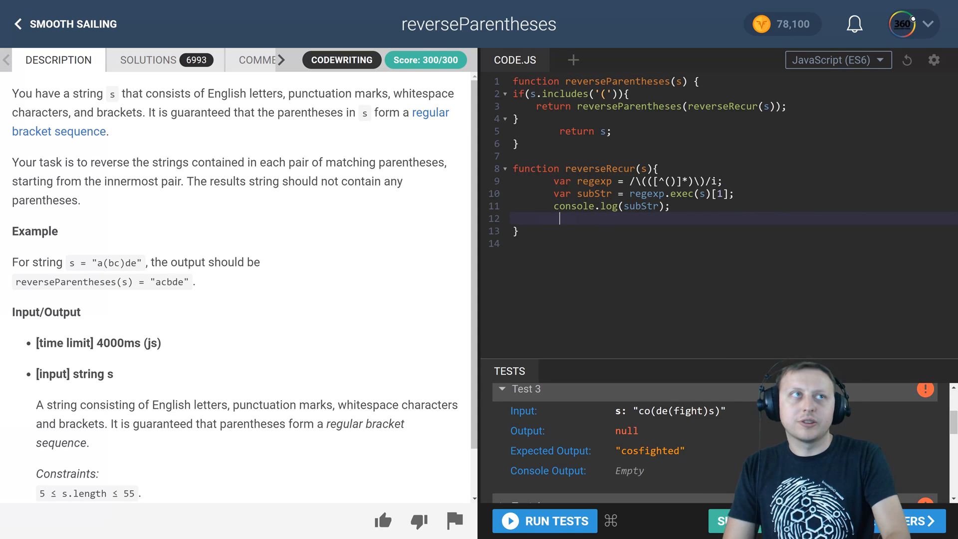
type("sub")
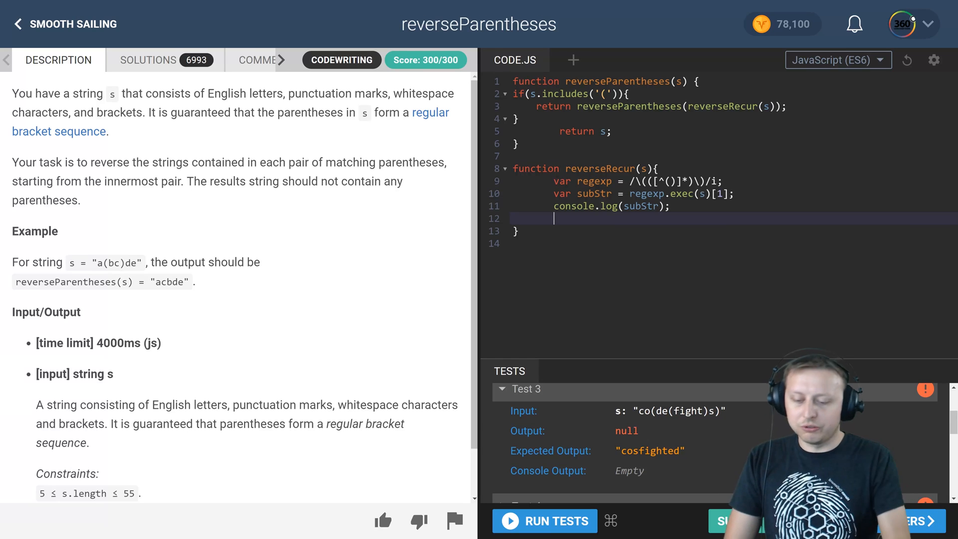
Reassign subStr to subStr.split("").reverse().join("")
type("subStr")
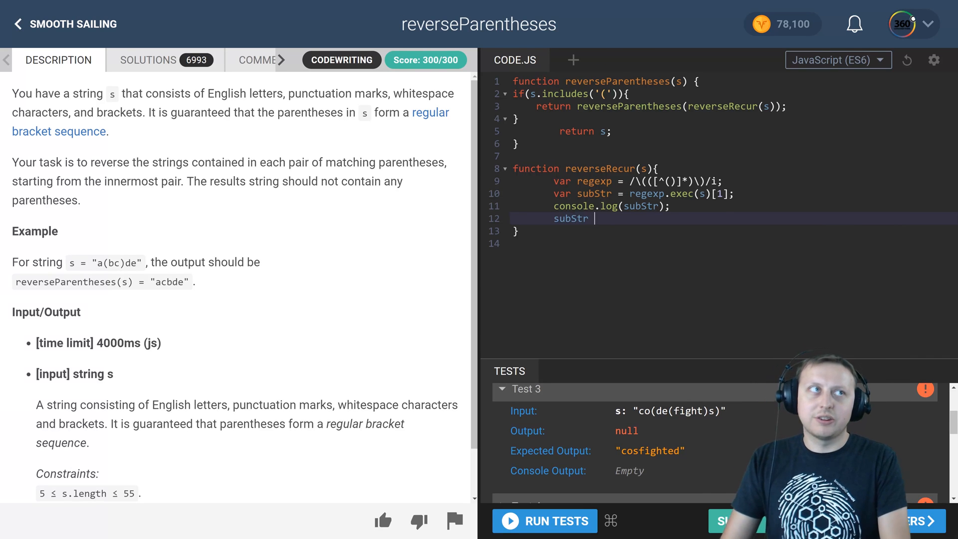
type("=")
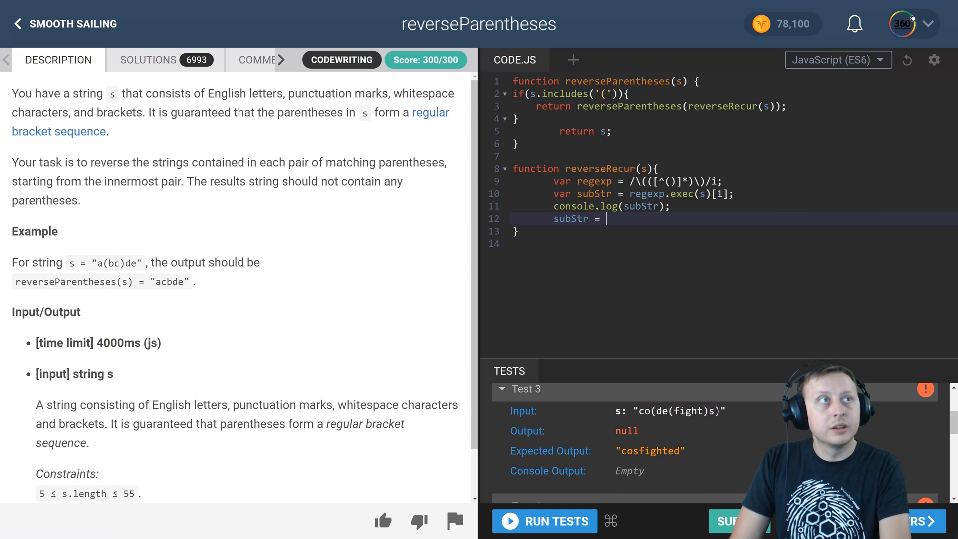
type("subStr")
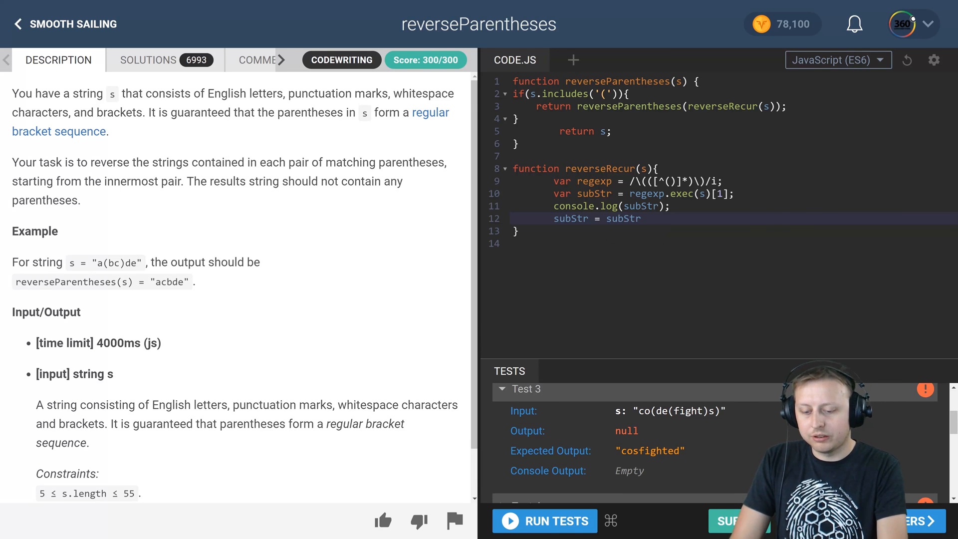
type(".split(\"\")")
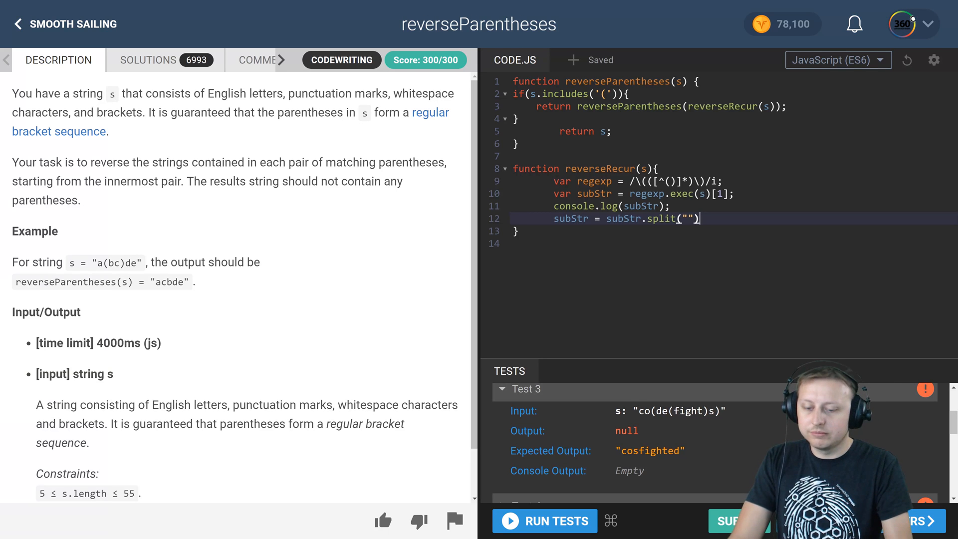
type(".reverse().join(\"\");")
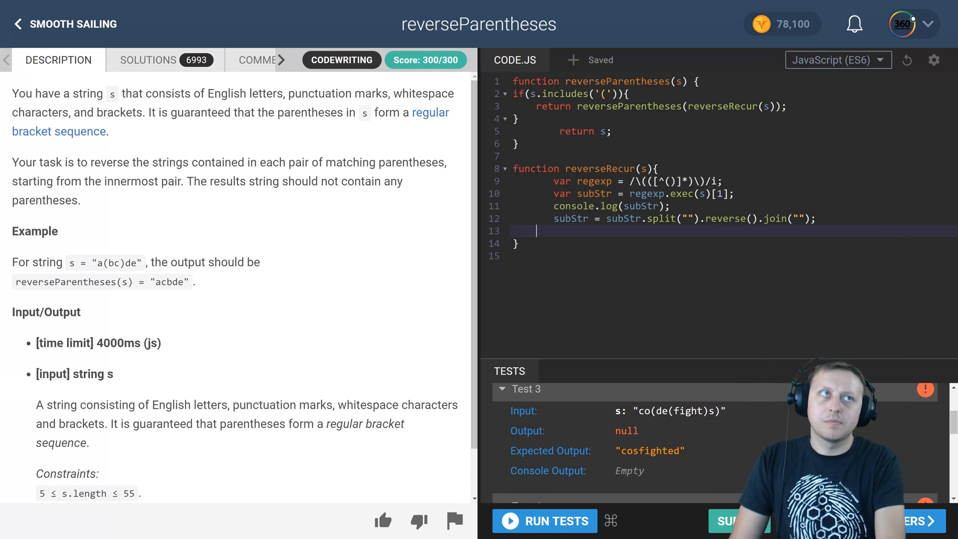
Add console.log(subStr); after the reversal line
type("console.log")
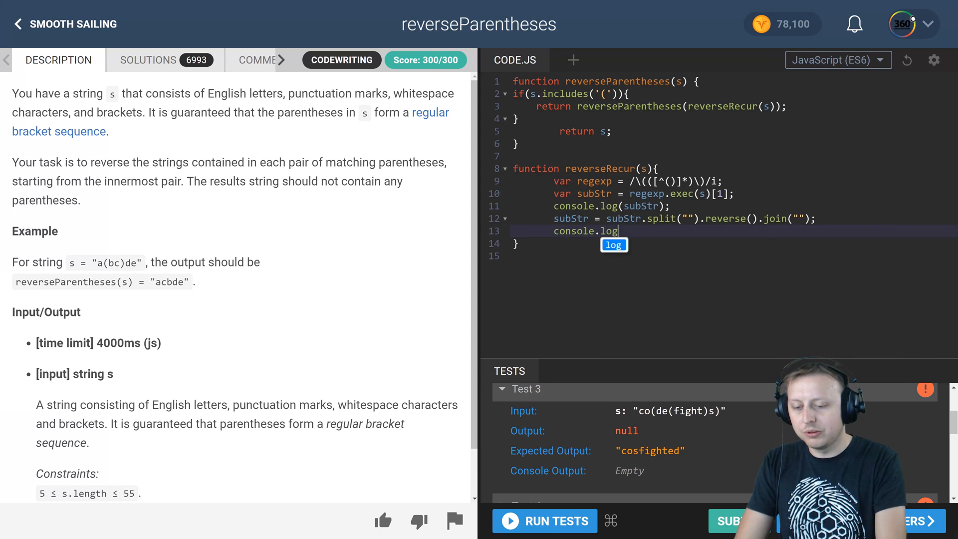
type("(sub")
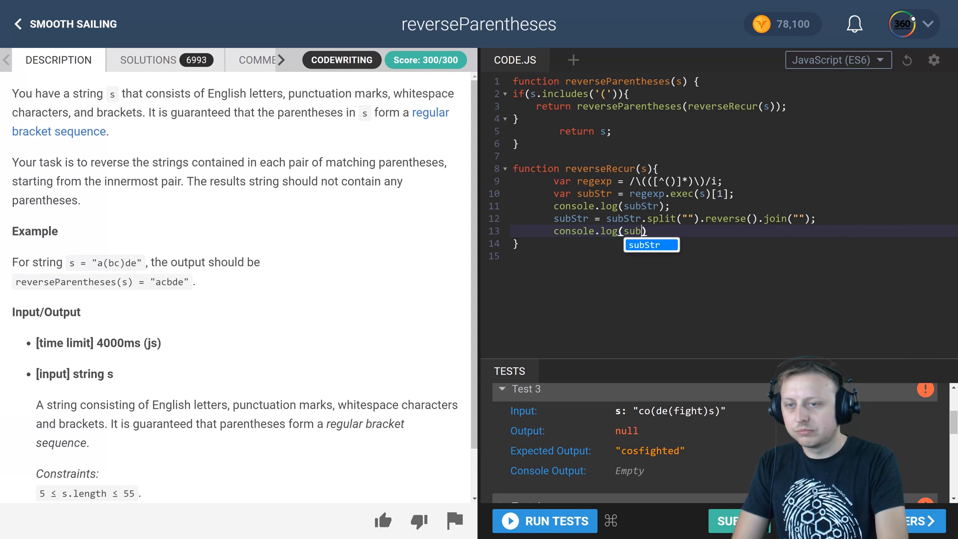
key("Enter")
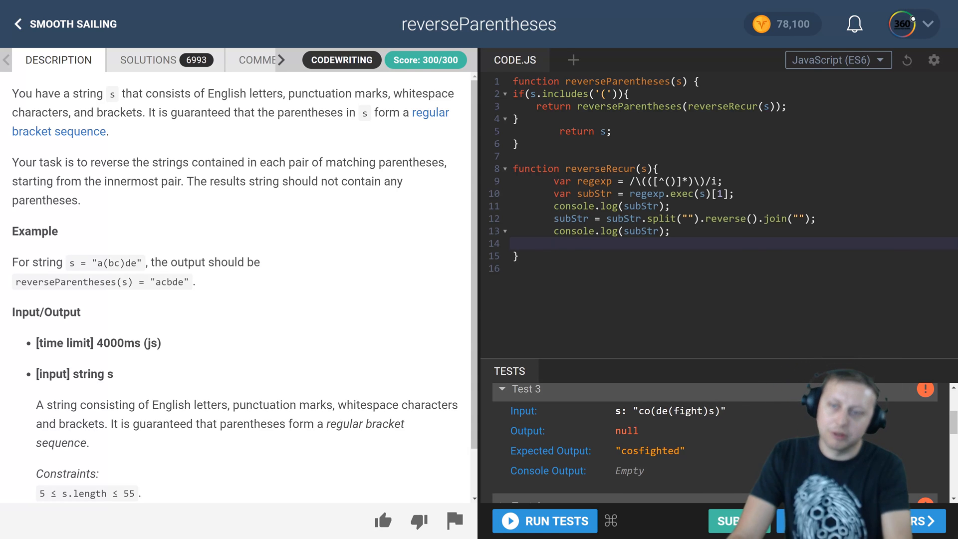
Return s.replace(regexp, subStr); from reverseRecur
type("re")
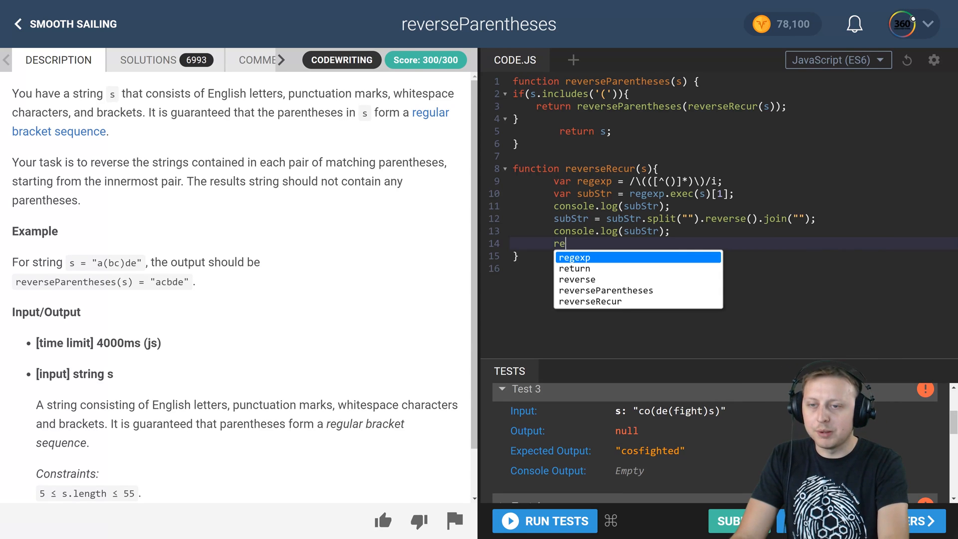
type("turn s.")
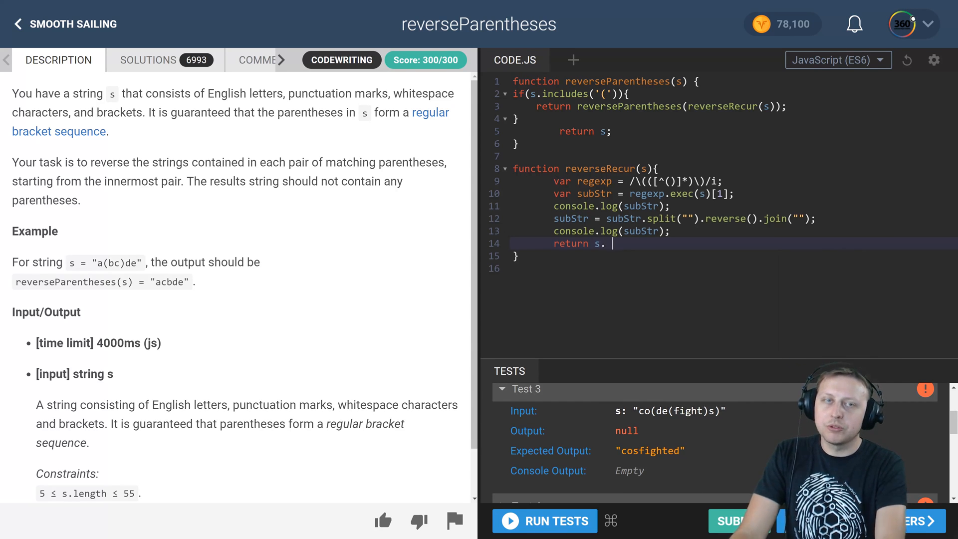
type("rep")
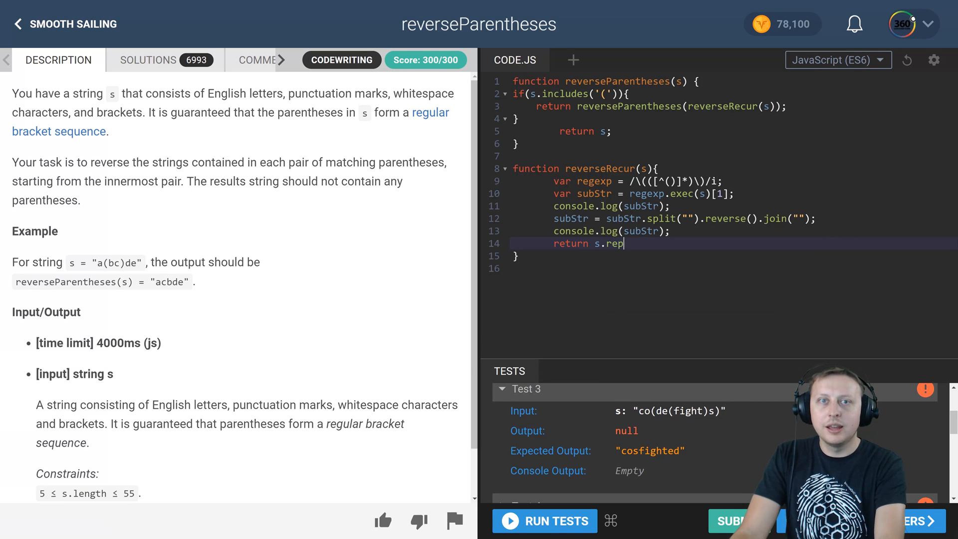
type("lace()")
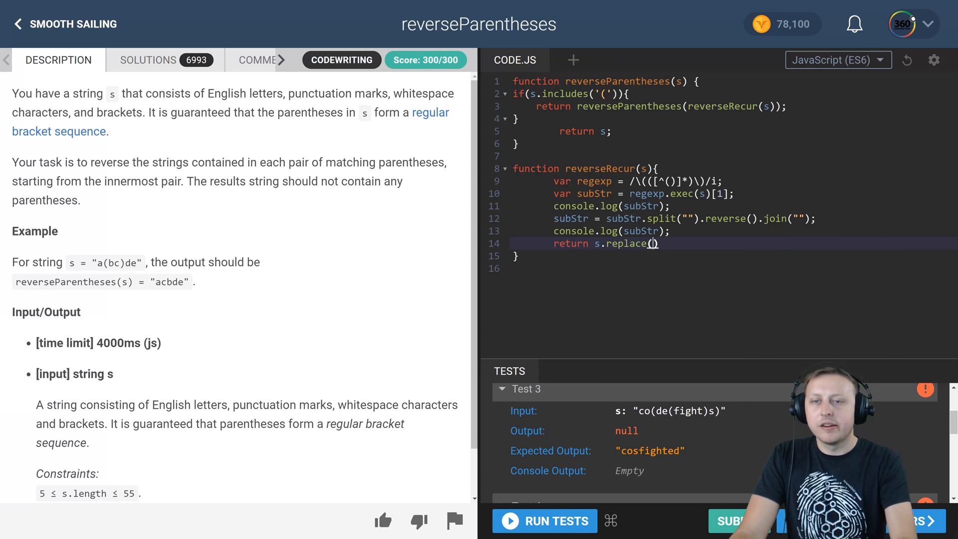
type("regexp")
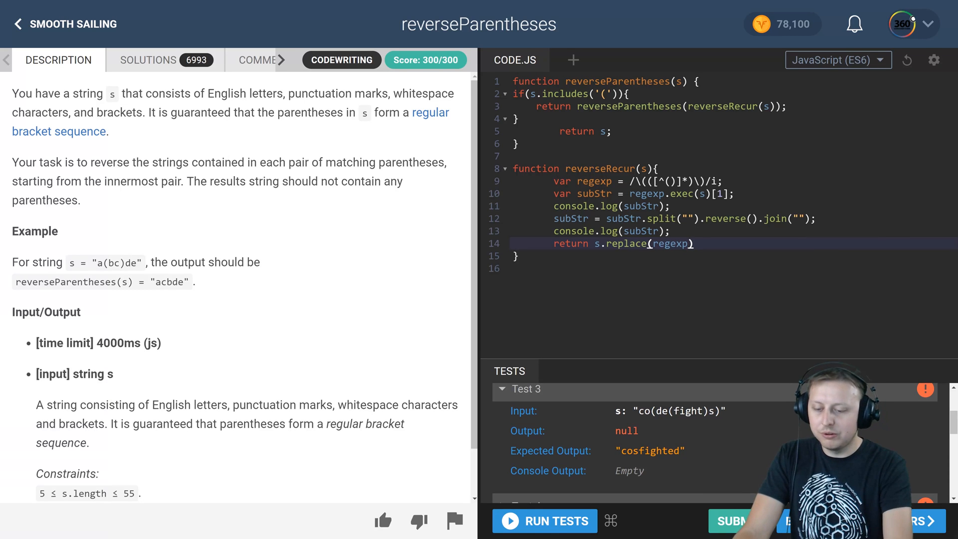
type(", subStr")
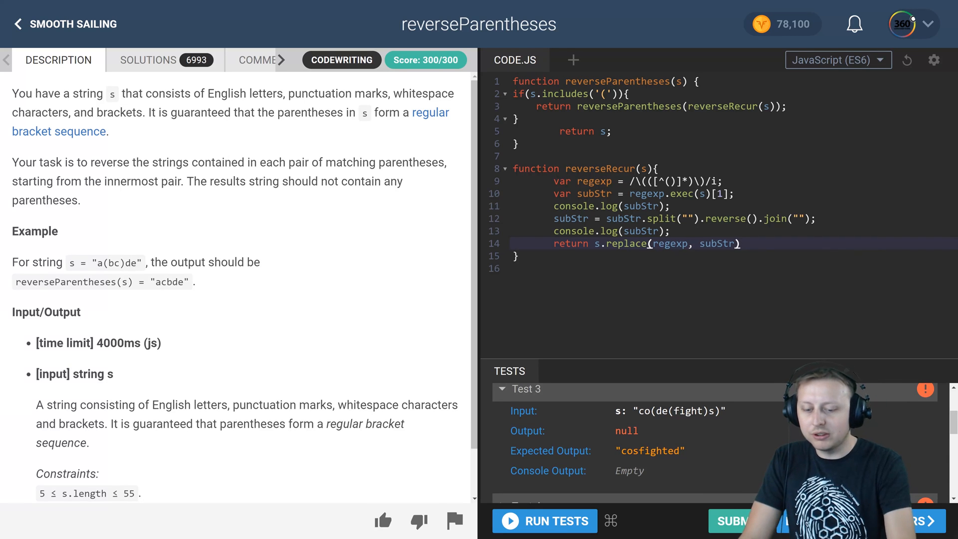
type(";")
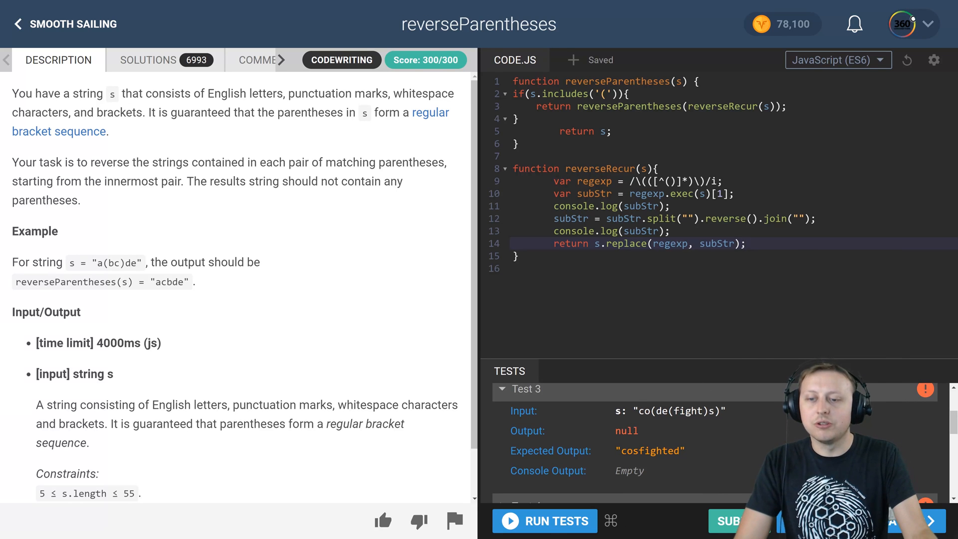
Run the tests, confirm all 7 pass, and review Test 1's console output
left_click(545, 520)
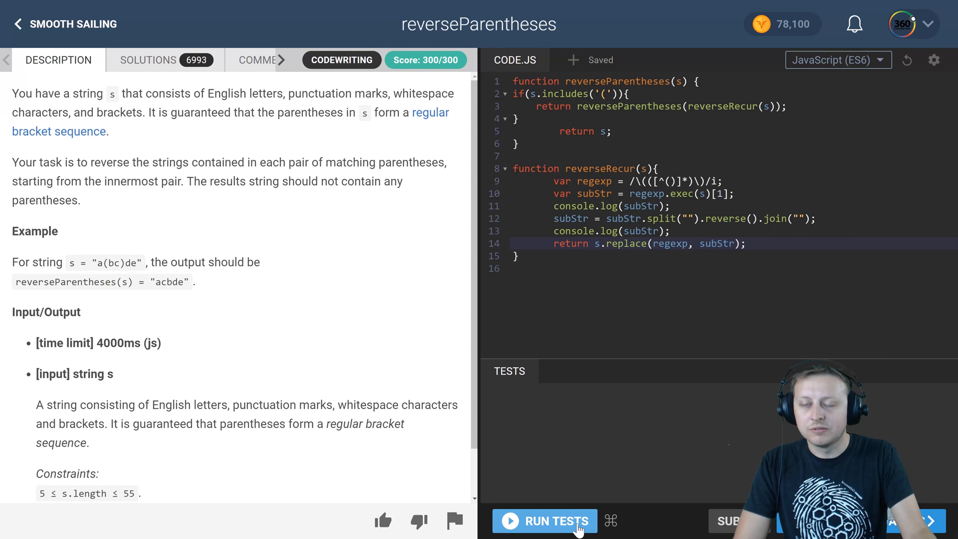
left_click(544, 521)
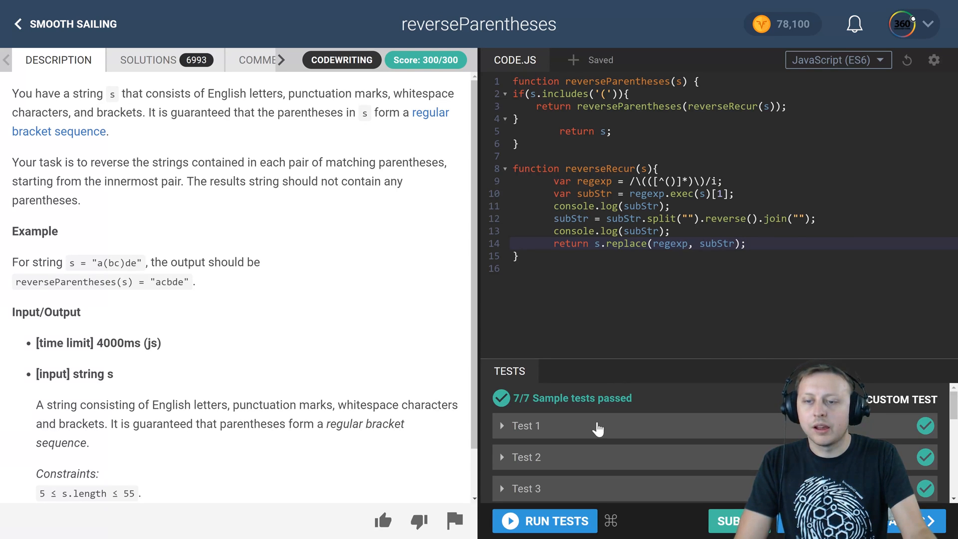
left_click(524, 426)
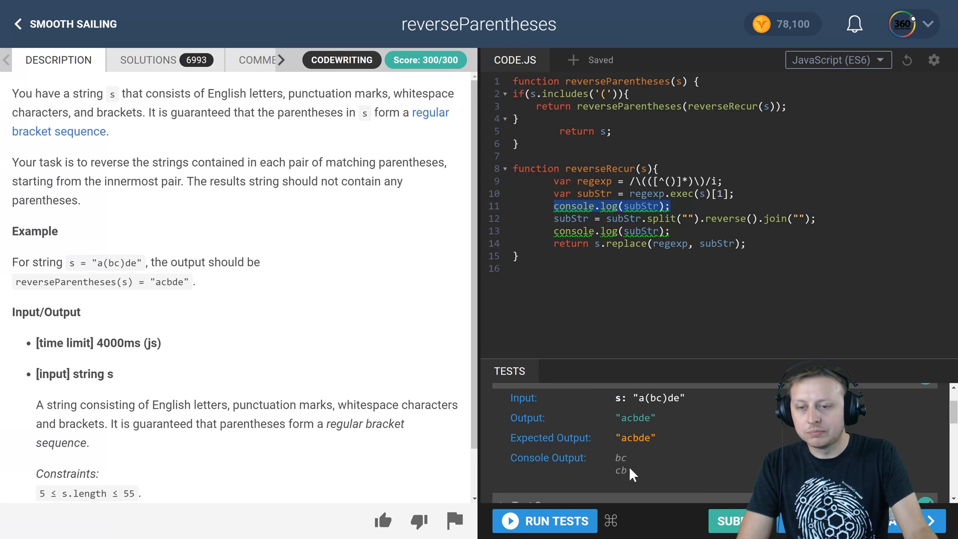
double_click(622, 471)
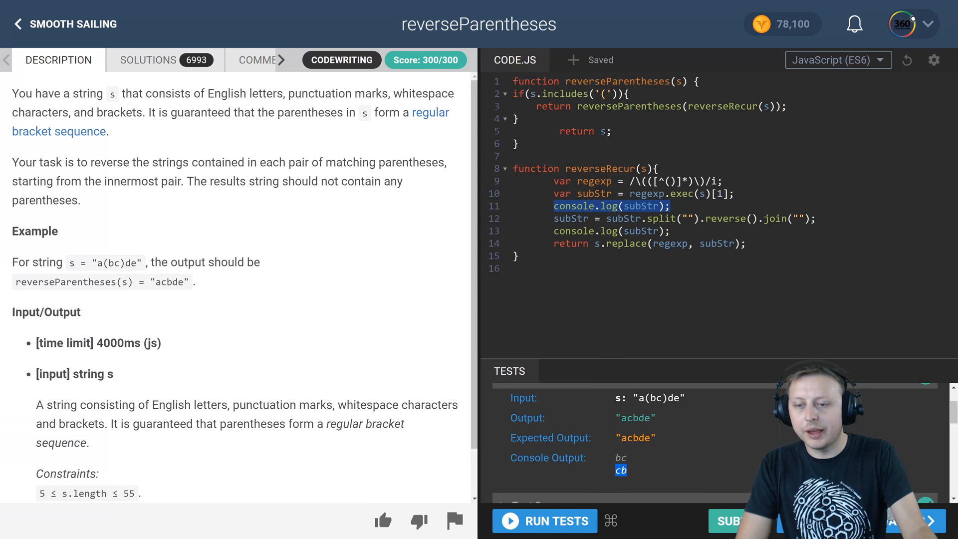
left_click(611, 231)
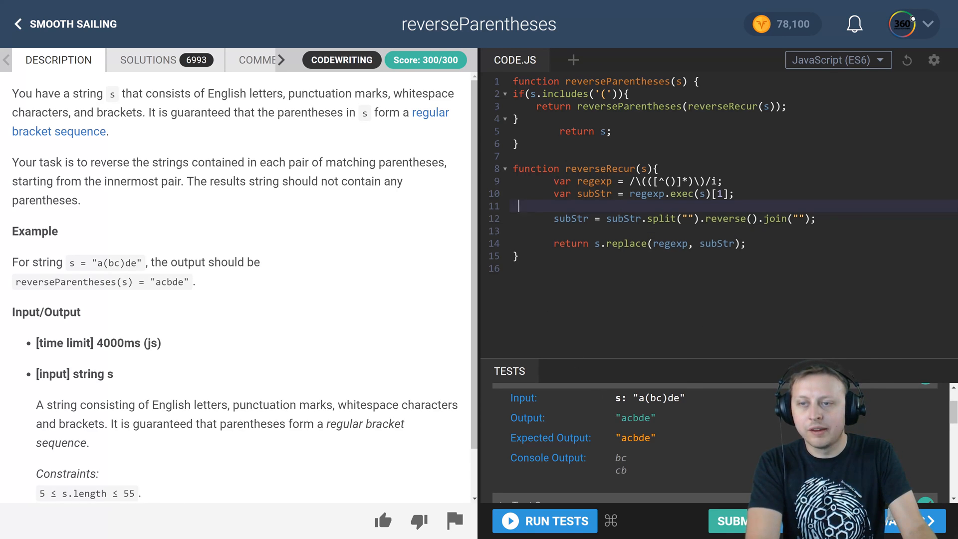
Delete the two blank lines left by the removed log in reverseRecur, then rerun the tests
key("Backspace")
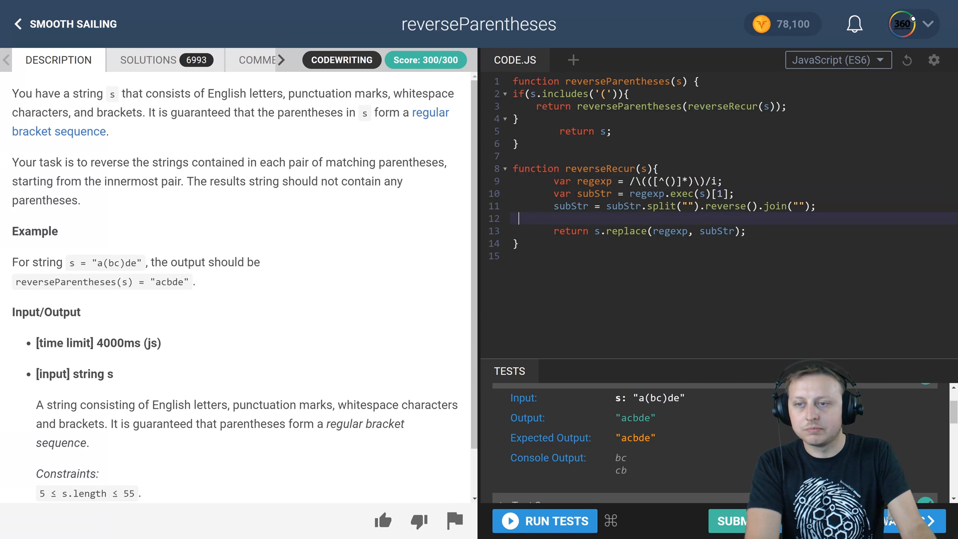
key("Backspace")
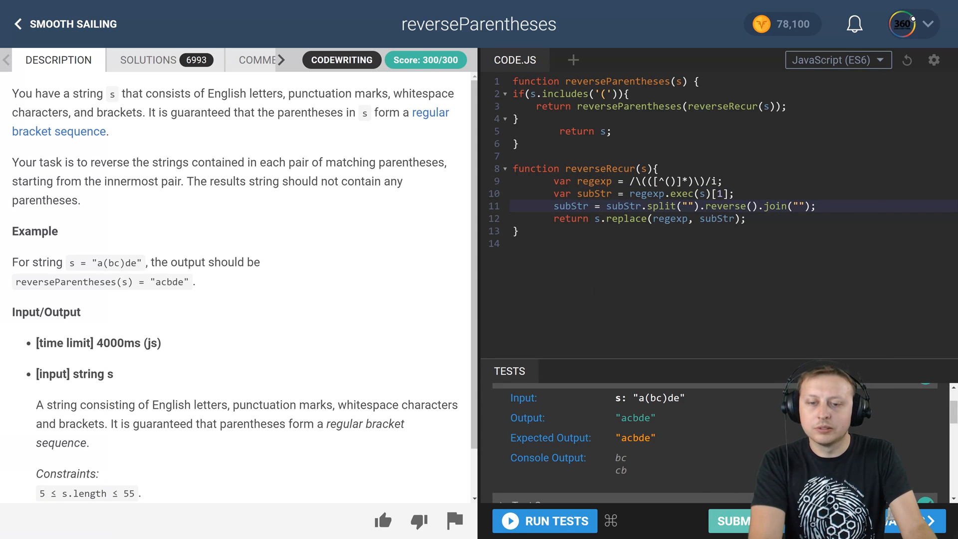
left_click(739, 521)
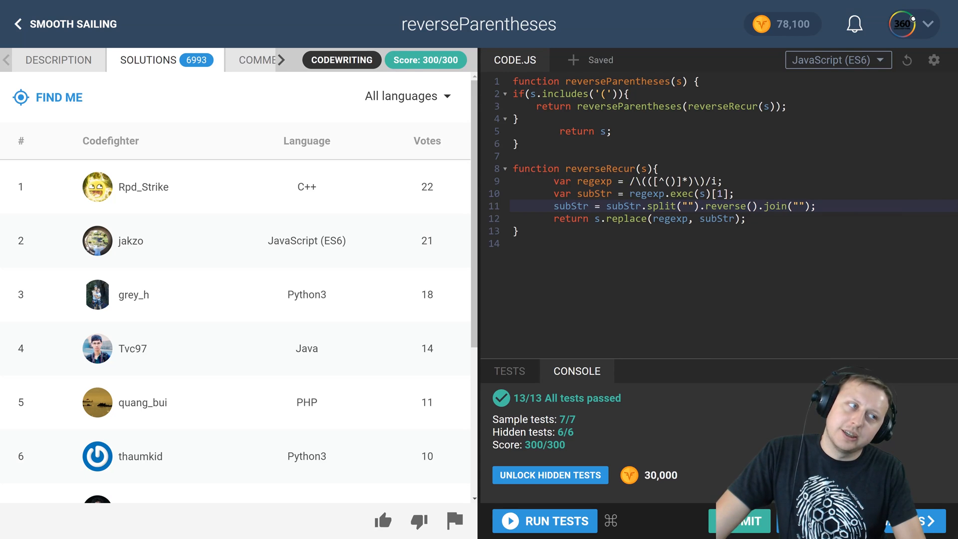
mouse_move(721, 294)
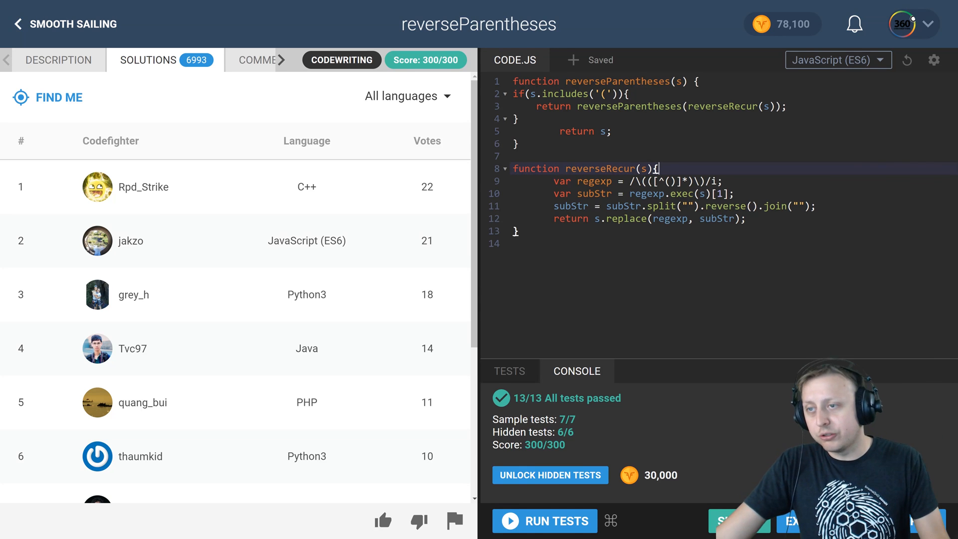
mouse_move(295, 245)
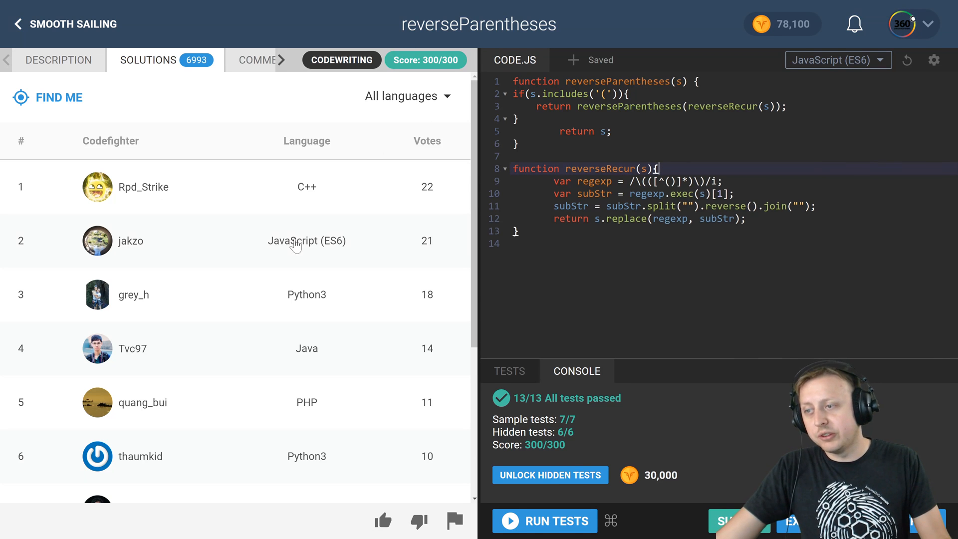
mouse_move(295, 245)
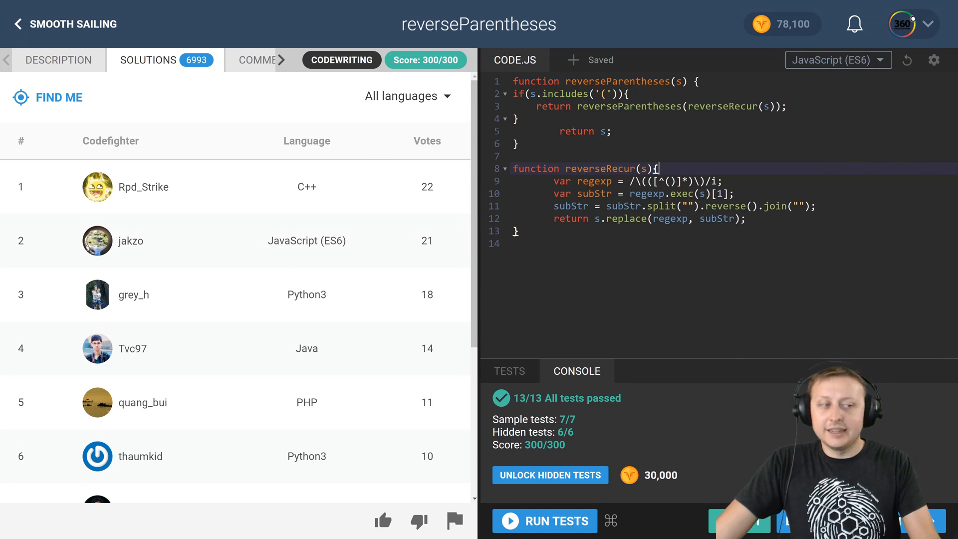